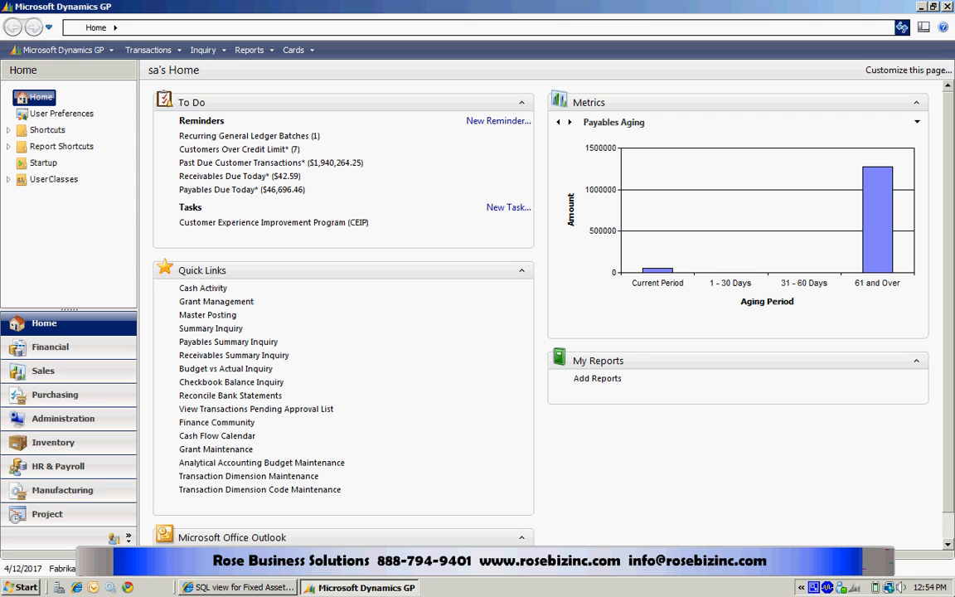
pyautogui.moveTo(238, 587)
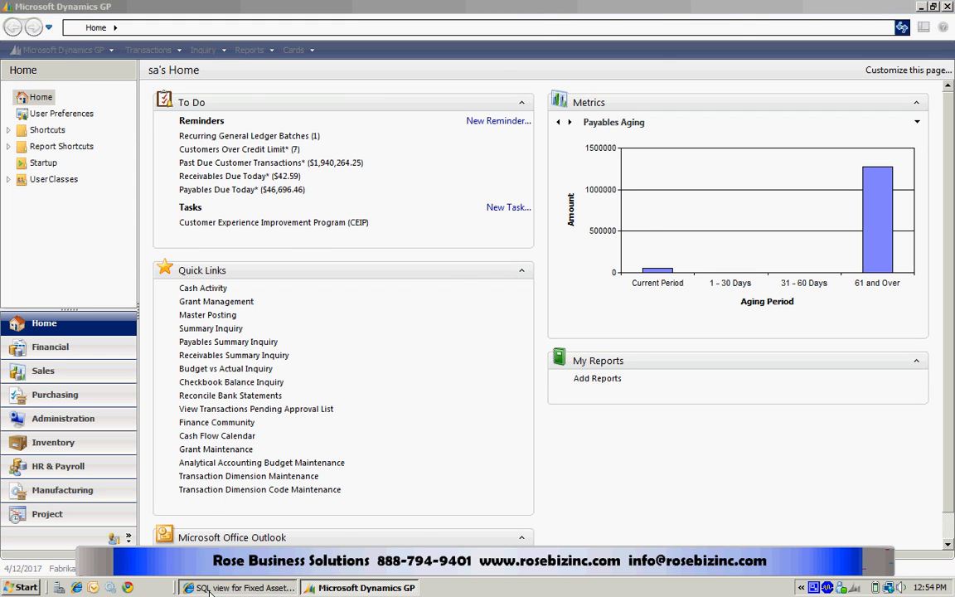
# Step: Bring up the Internet Explorer blog post and scroll to the CREATE VIEW view_FA_Depreciation script
pyautogui.click(240, 587)
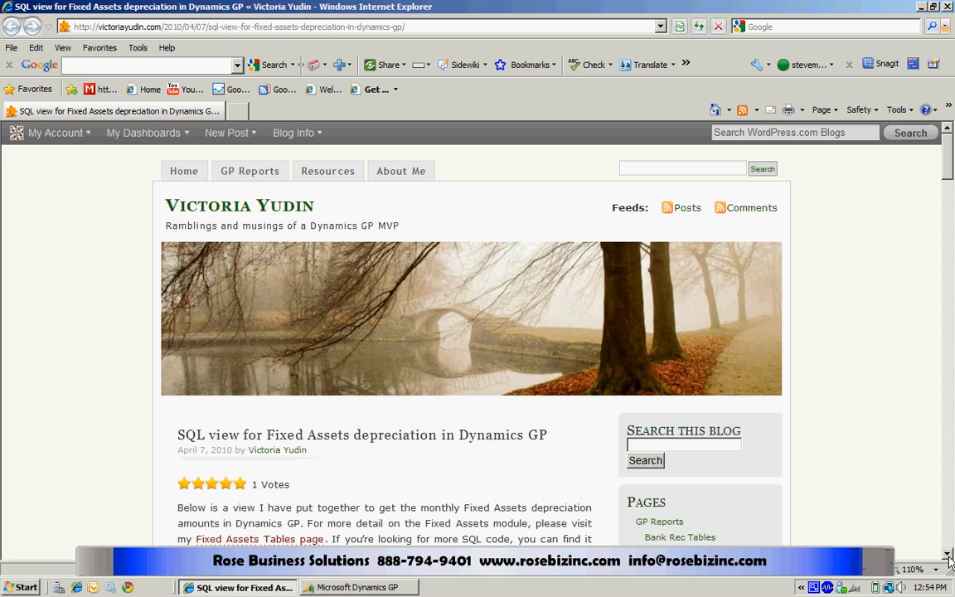
pyautogui.scroll(-3)
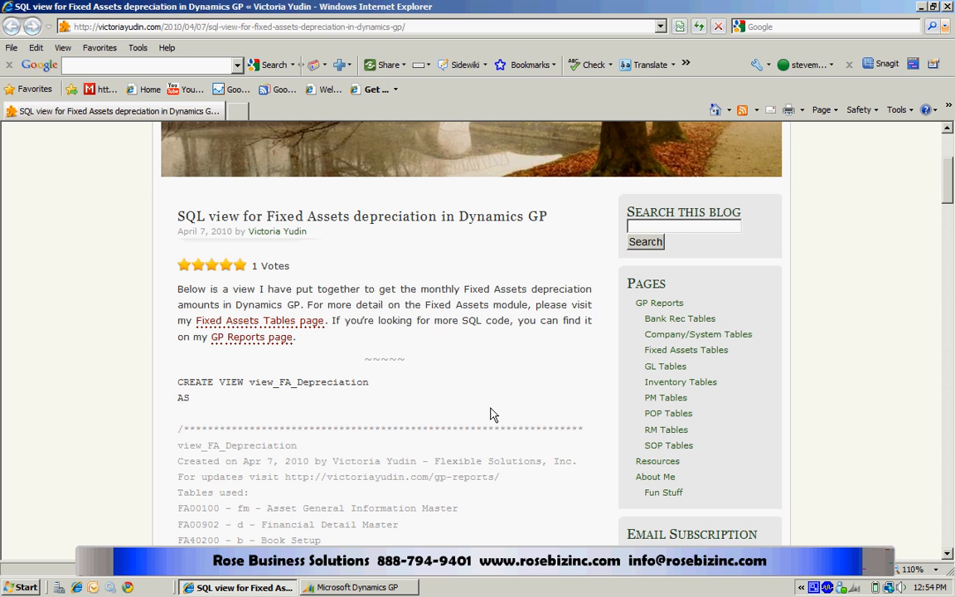
pyautogui.moveTo(183, 389)
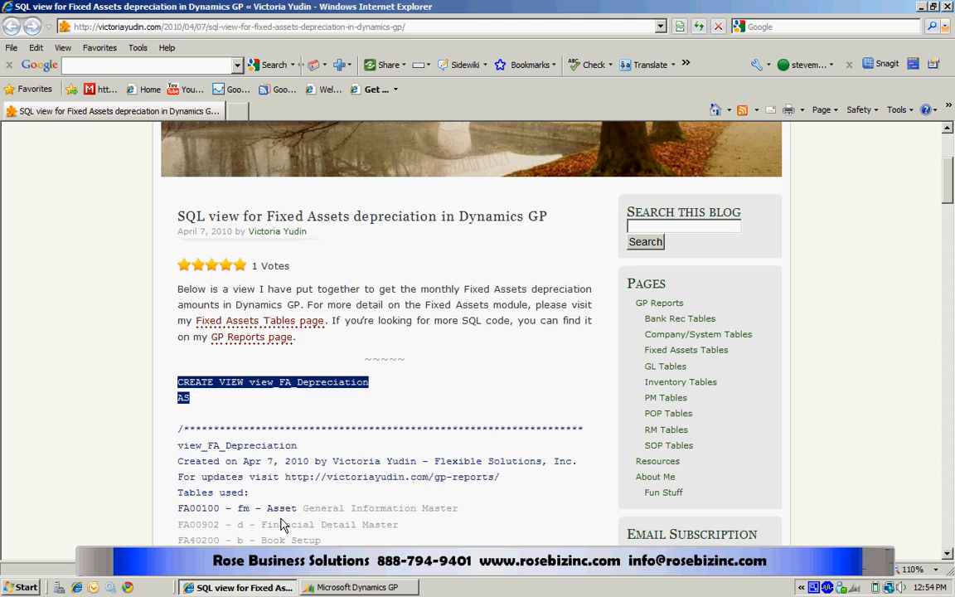
pyautogui.scroll(-3)
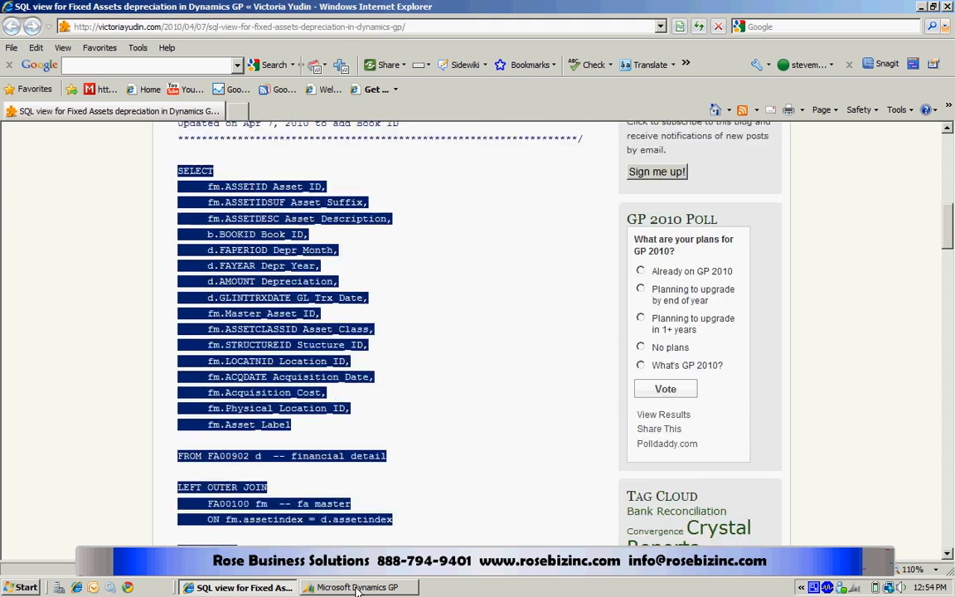
pyautogui.scroll(-3)
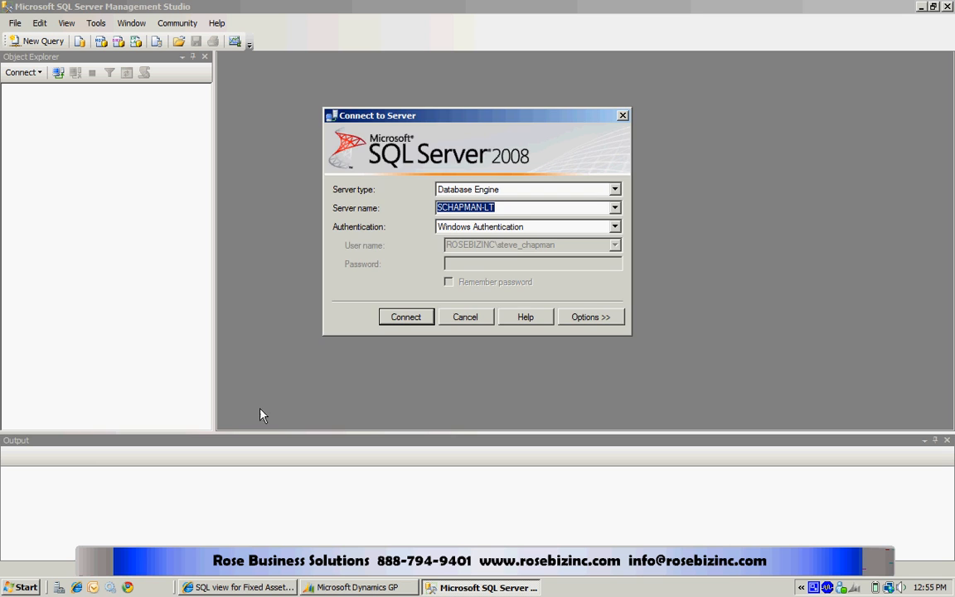
# Step: Connect to the database server and select the TWO company database
pyautogui.click(405, 317)
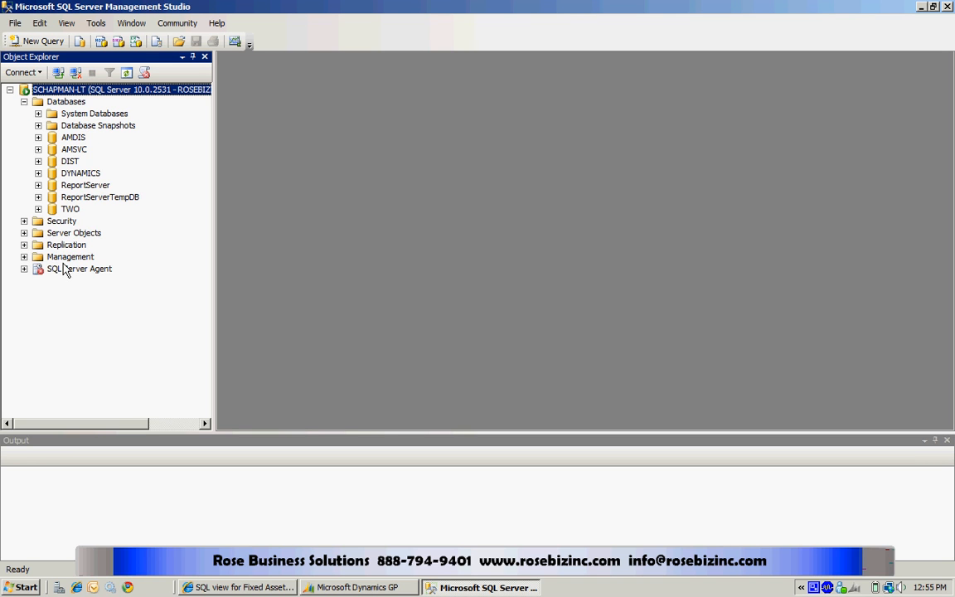
pyautogui.click(70, 209)
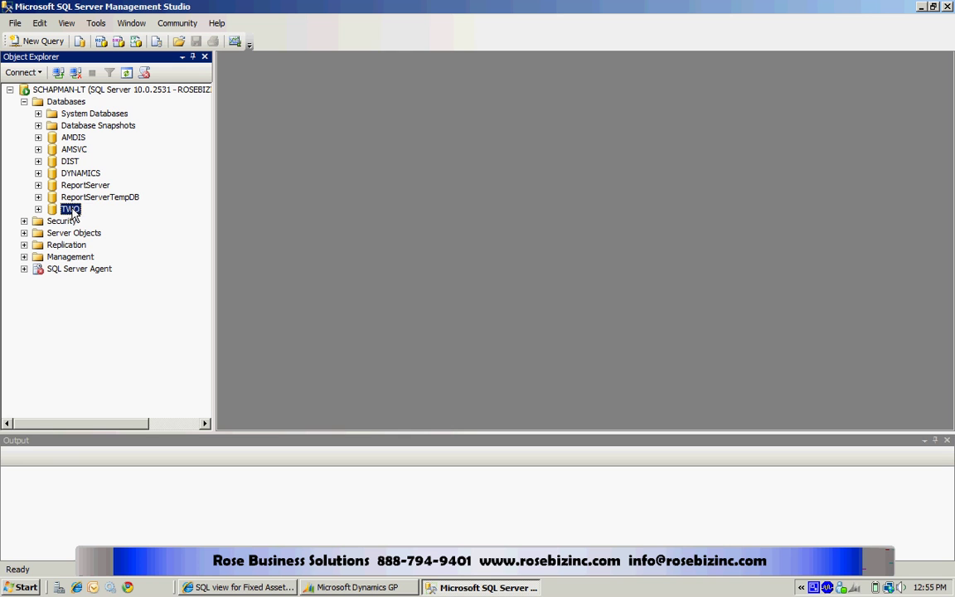
pyautogui.moveTo(37, 40)
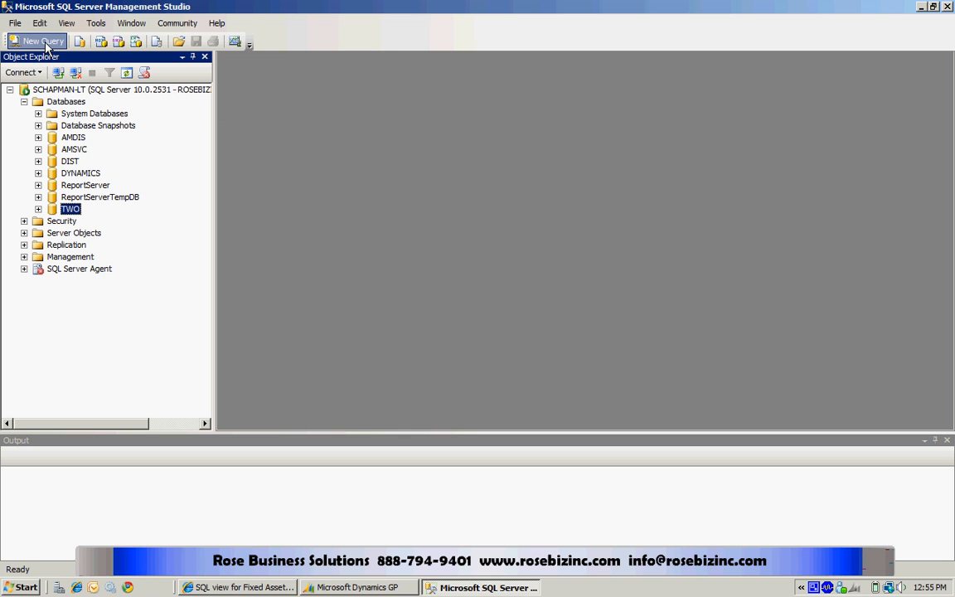
# Step: Run the view script in a new query on TWO and find dbo.view_FA_Depreciation under Views
pyautogui.click(35, 41)
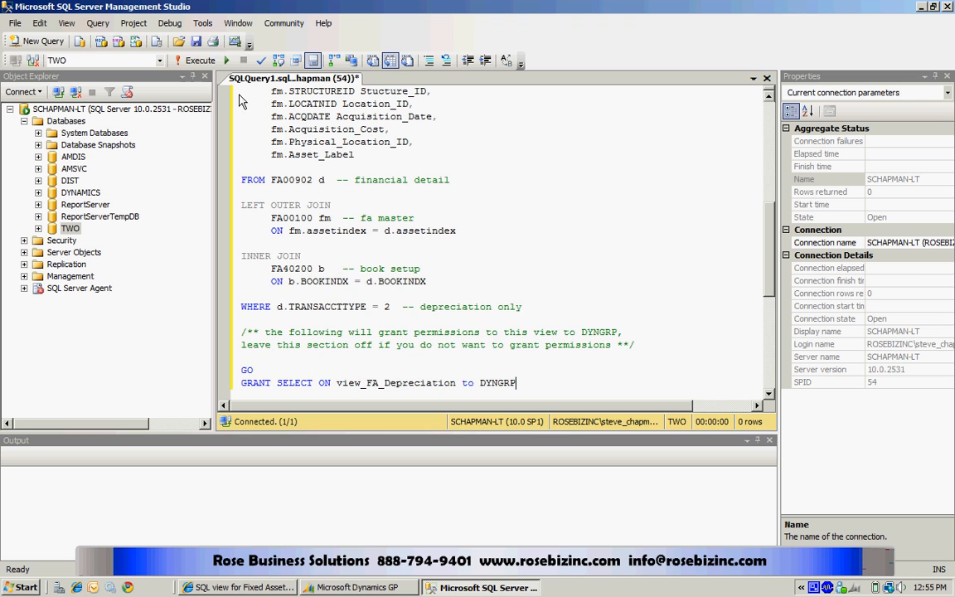
pyautogui.click(199, 59)
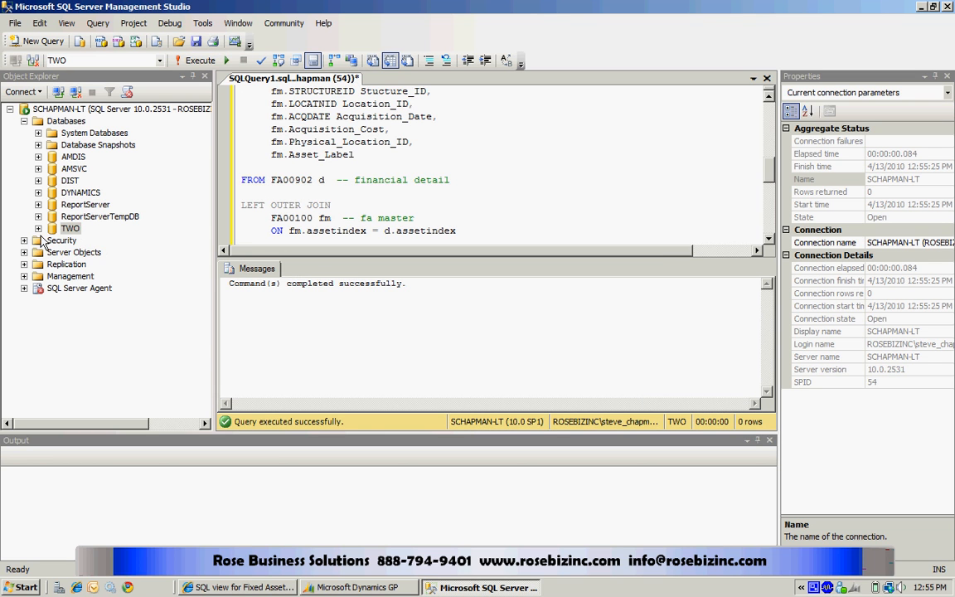
pyautogui.click(38, 228)
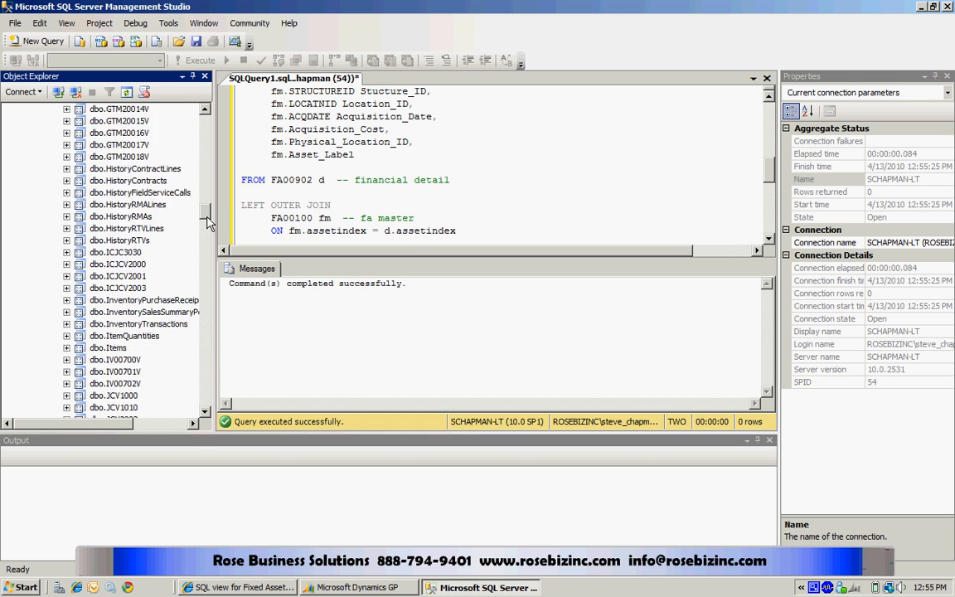
pyautogui.scroll(-3)
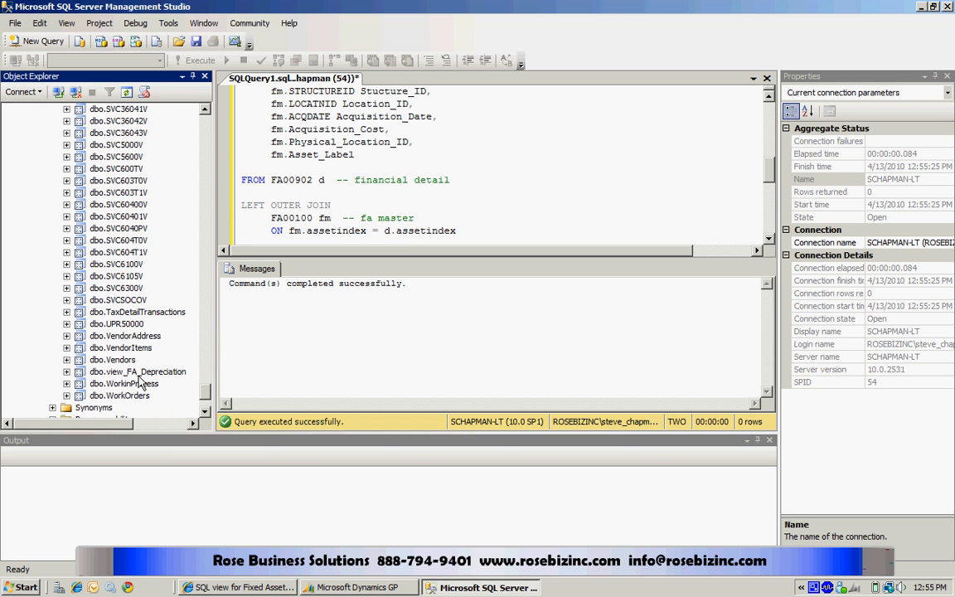
pyautogui.click(138, 371)
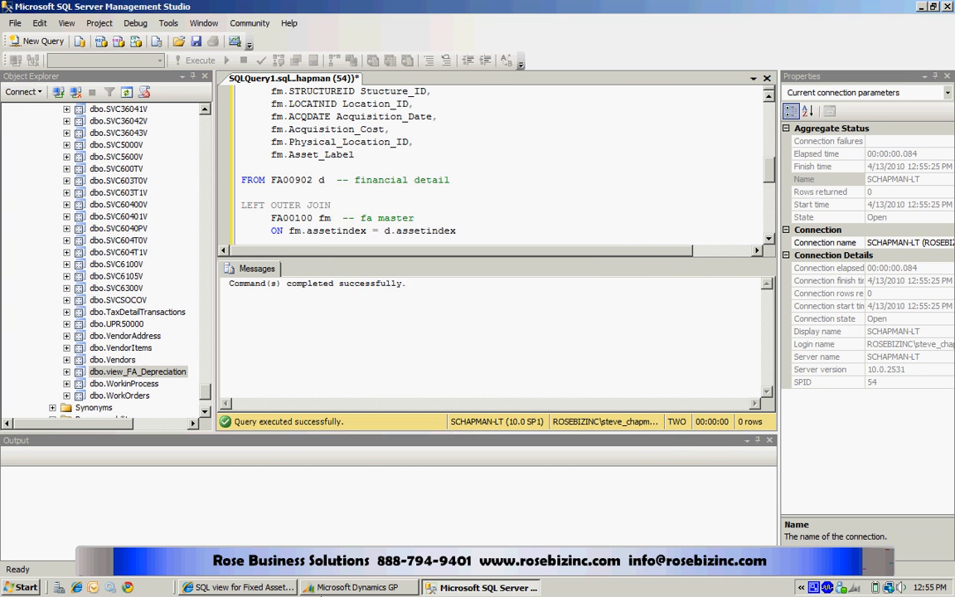
# Step: Mark view_FA_Depreciation for TWO in SmartList Builder SQL Table Security and confirm
pyautogui.click(357, 587)
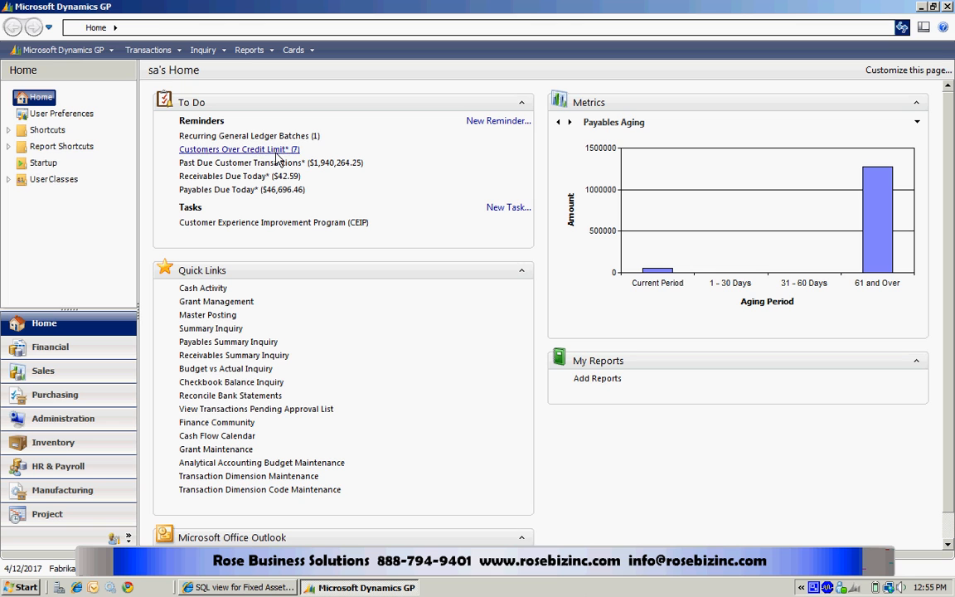
pyautogui.click(62, 49)
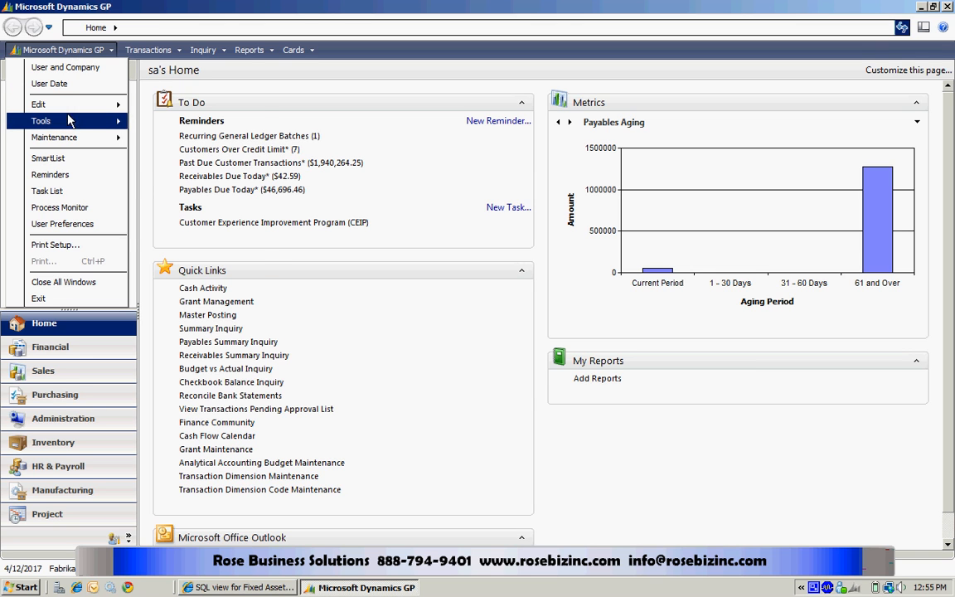
pyautogui.click(41, 120)
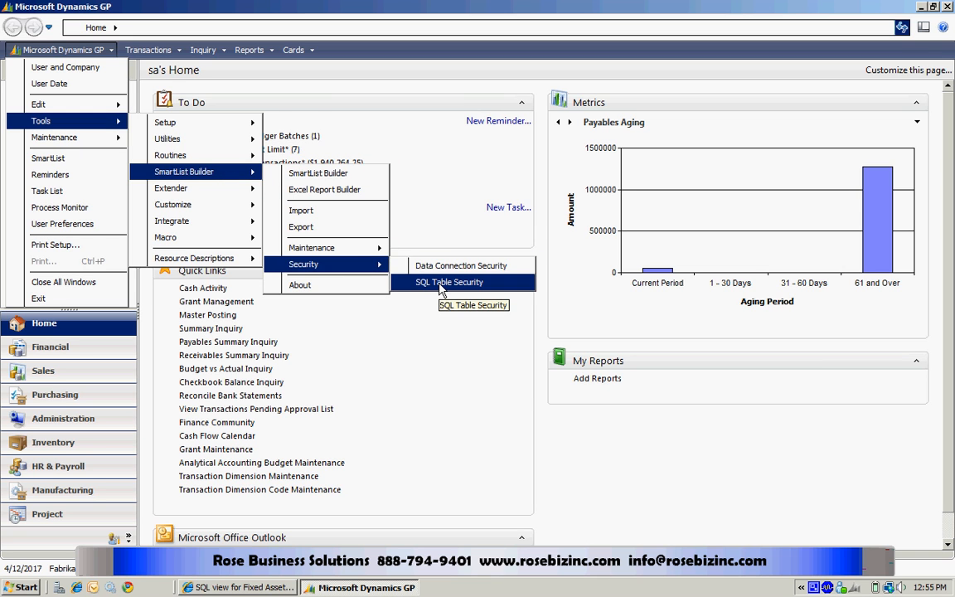
pyautogui.click(448, 281)
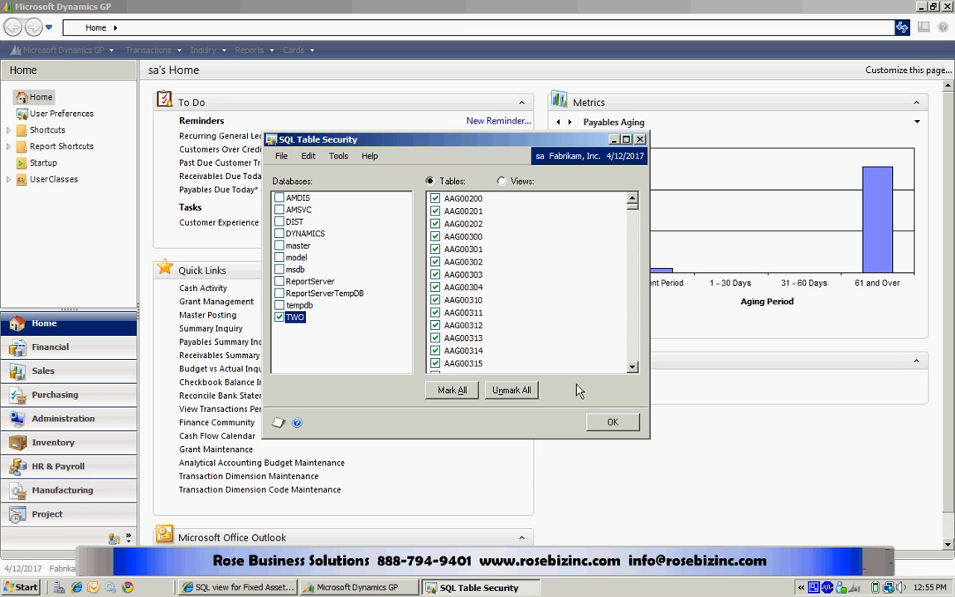
pyautogui.moveTo(480, 219)
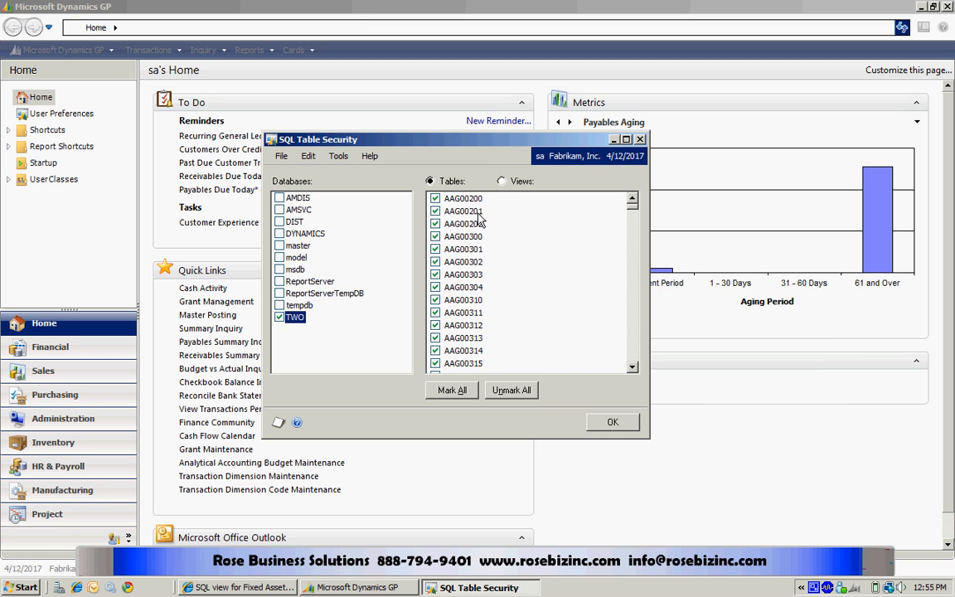
pyautogui.click(502, 181)
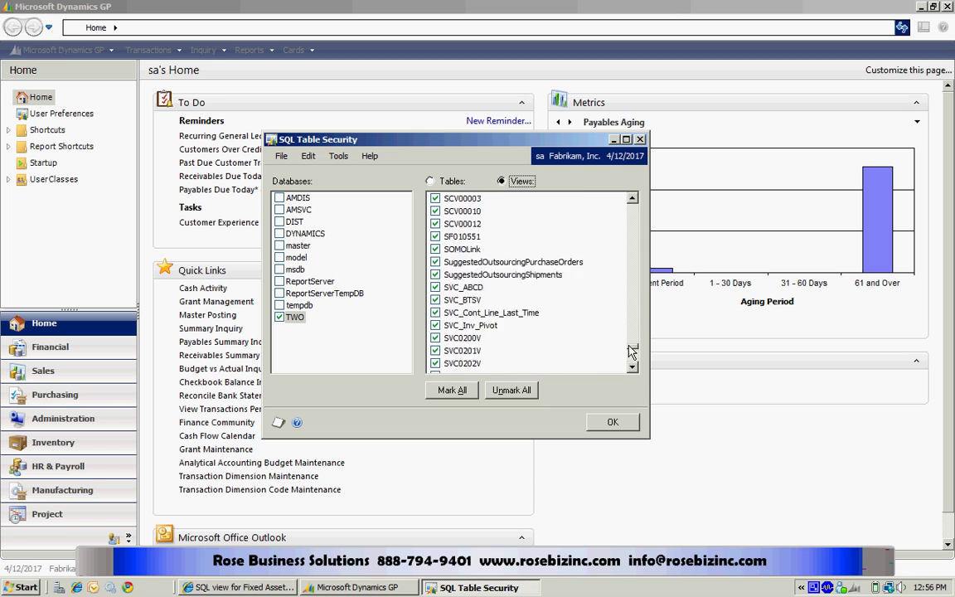
pyautogui.scroll(-3)
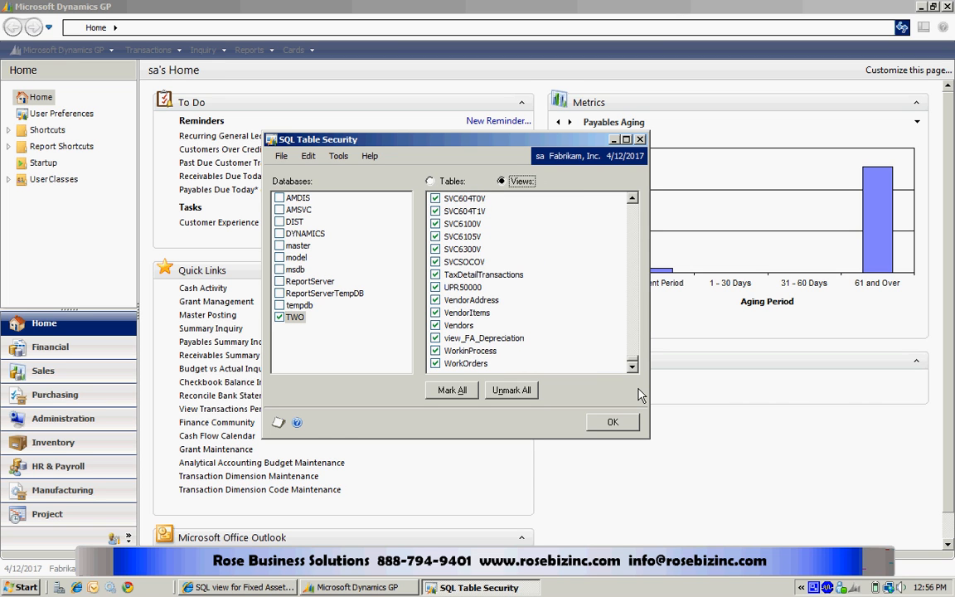
pyautogui.moveTo(609, 427)
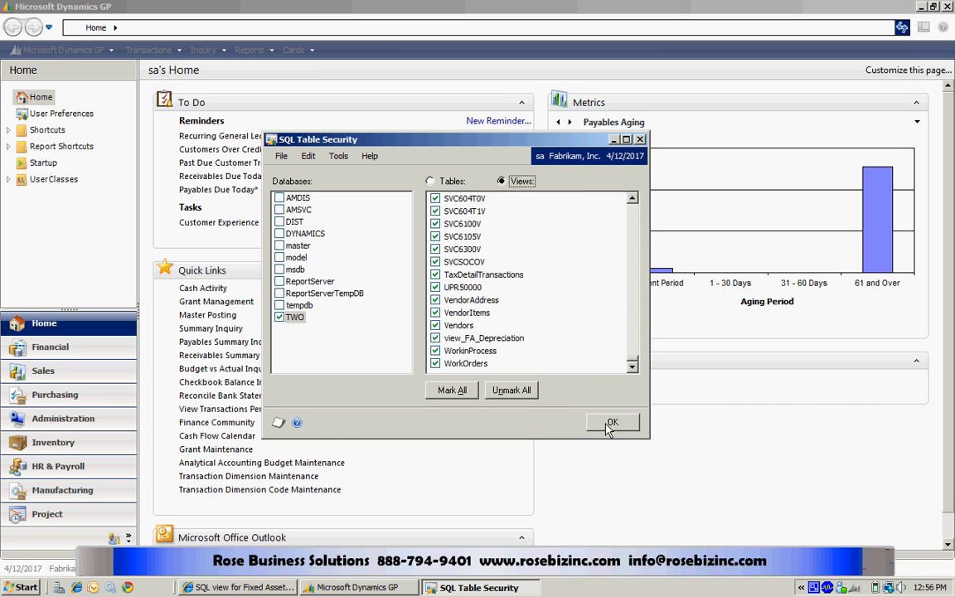
pyautogui.click(612, 422)
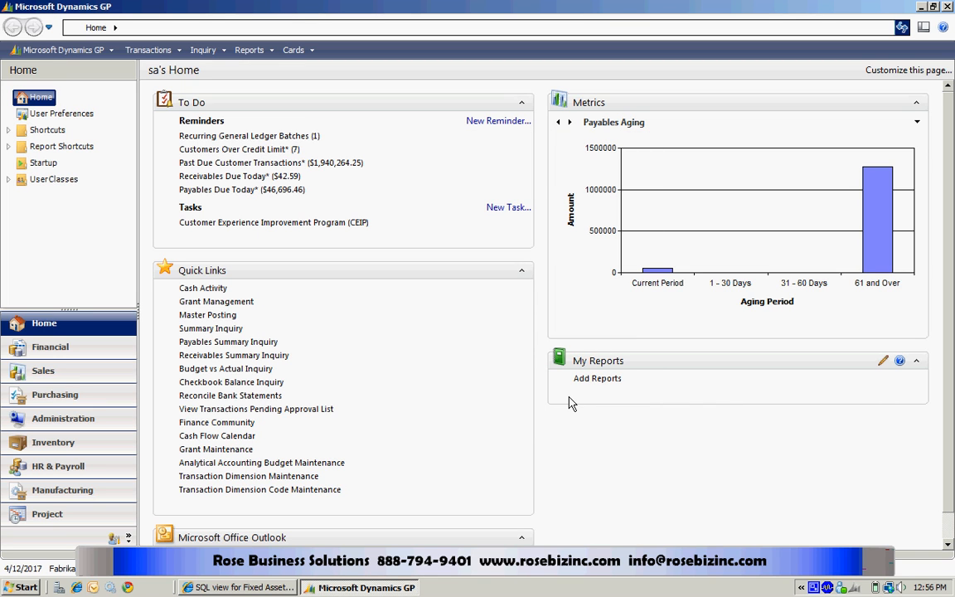
pyautogui.moveTo(395, 387)
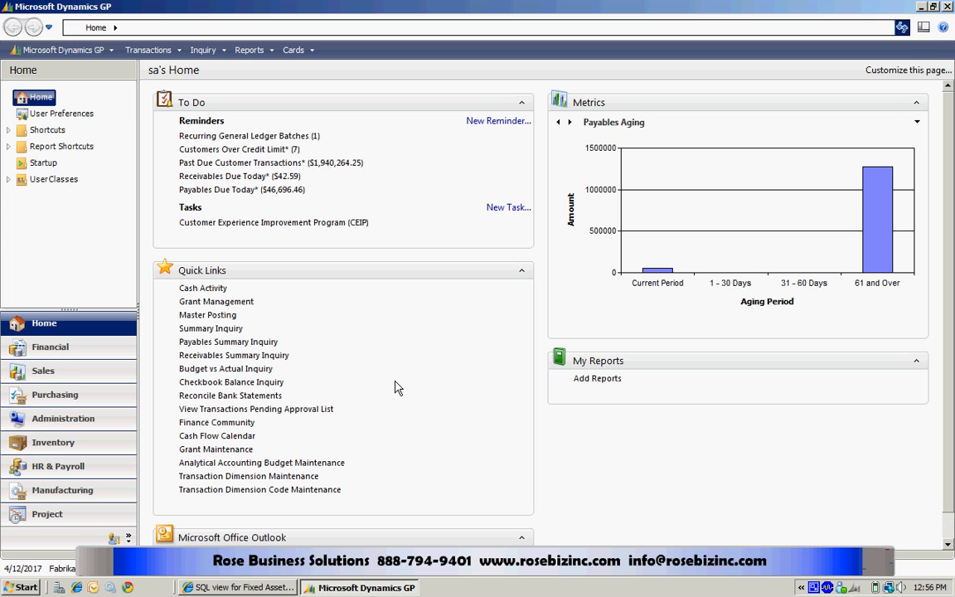
# Step: Start a new SmartList Builder list with ID FA SAMPLE and product Fixed Assets
pyautogui.click(62, 50)
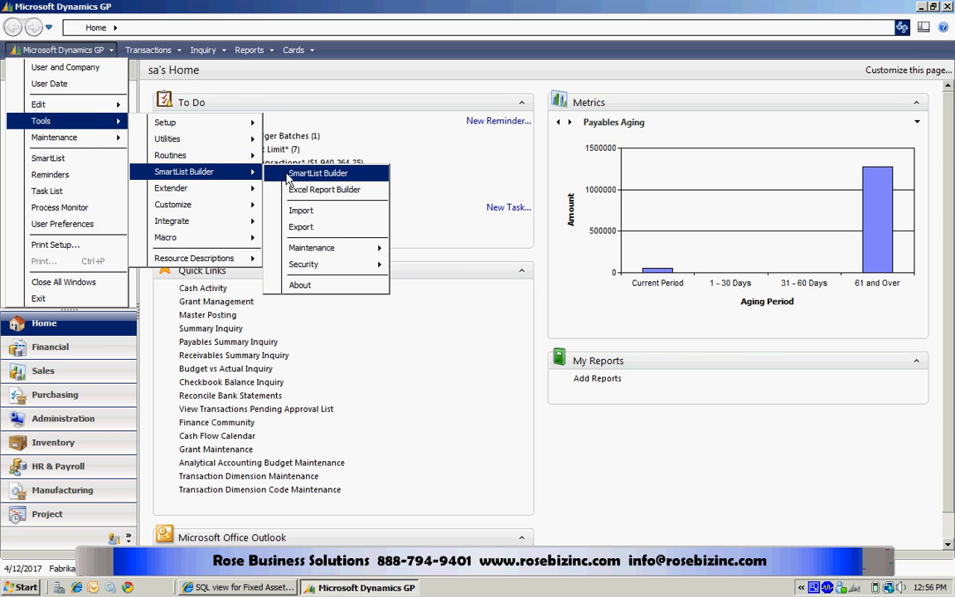
pyautogui.click(317, 173)
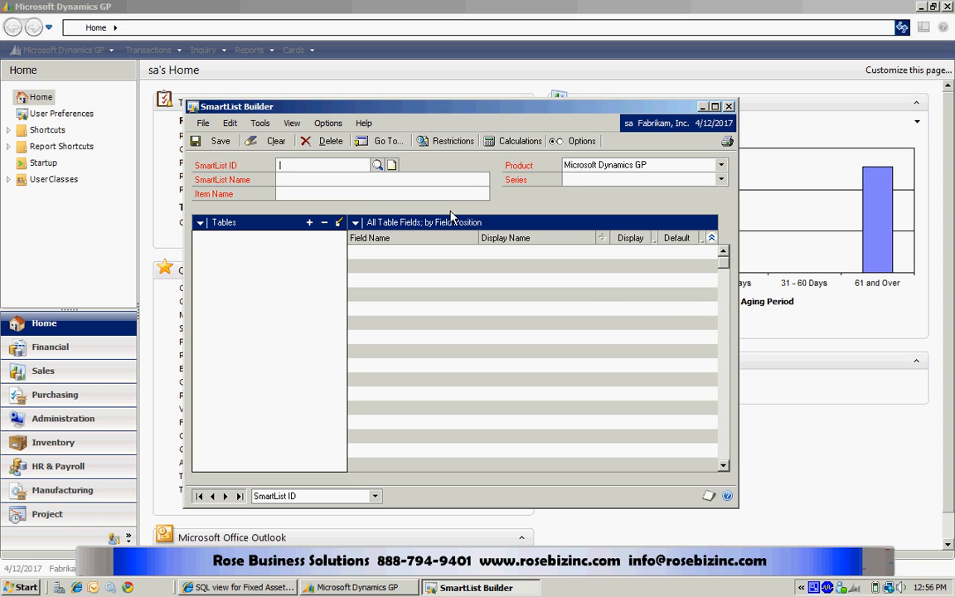
pyautogui.write('FA S')
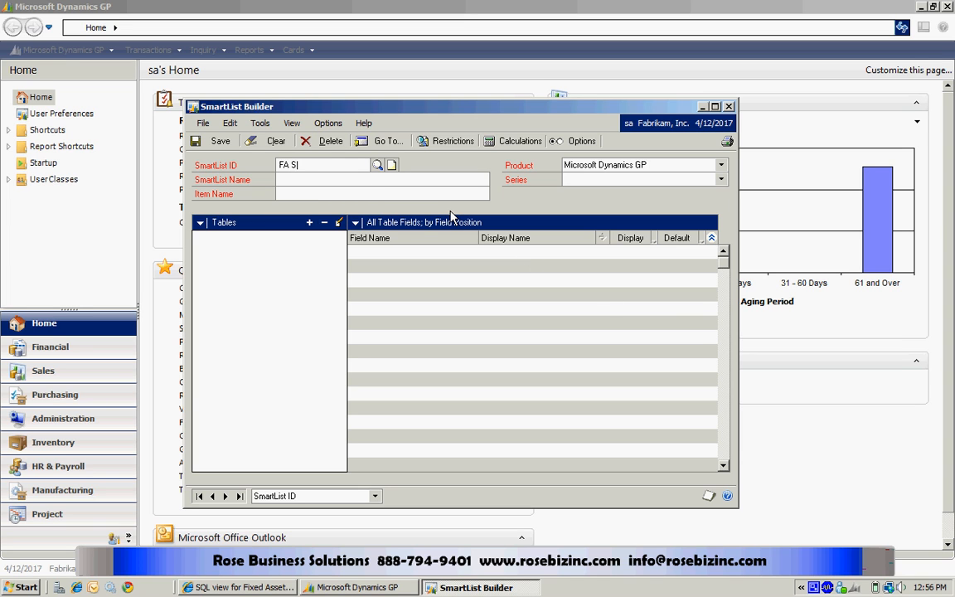
pyautogui.write('AMPLE')
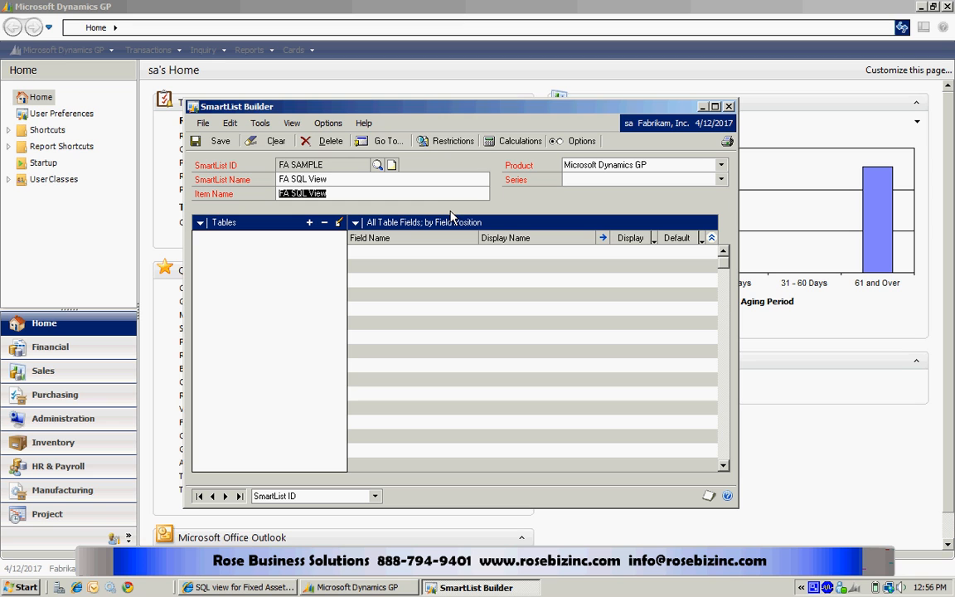
pyautogui.click(721, 165)
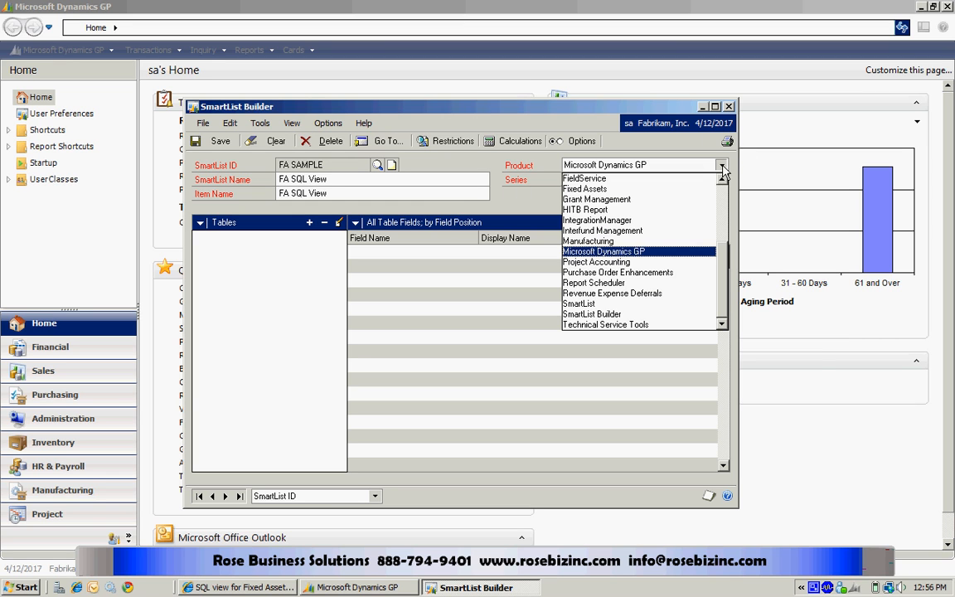
pyautogui.click(584, 188)
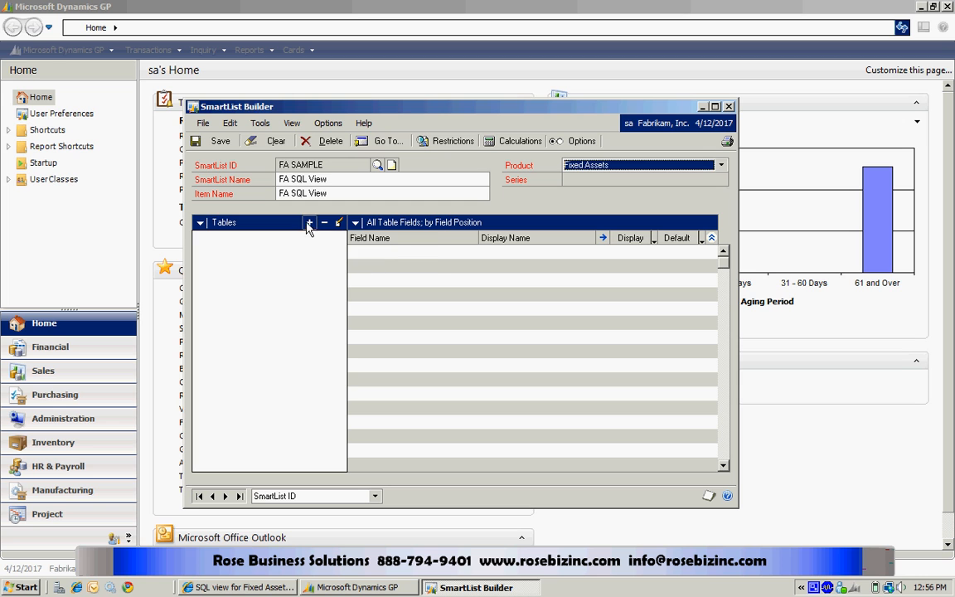
# Step: Add the SQL Server view view_FA_Depreciation as the data source, keyed on Asset_ID
pyautogui.click(310, 222)
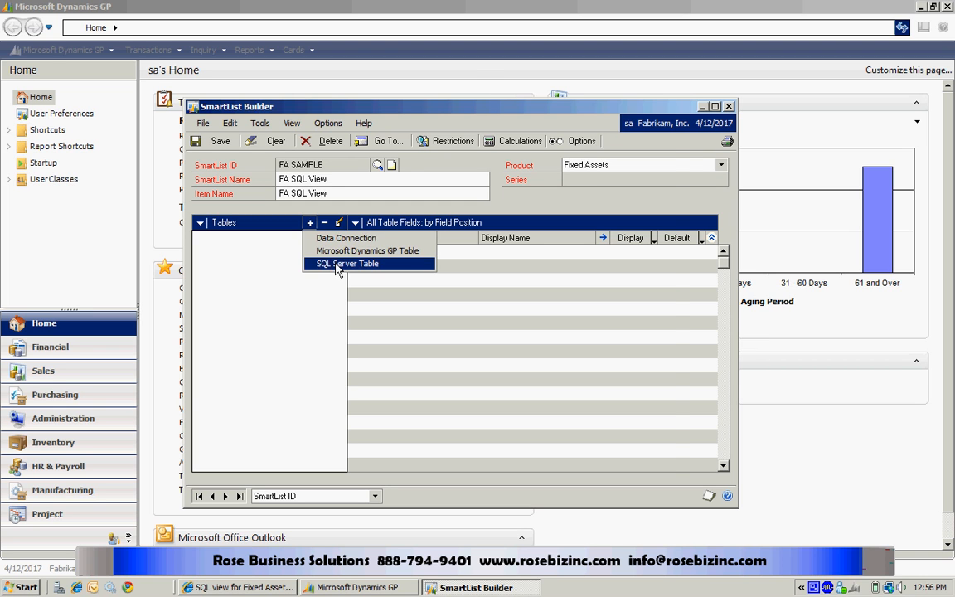
pyautogui.click(347, 263)
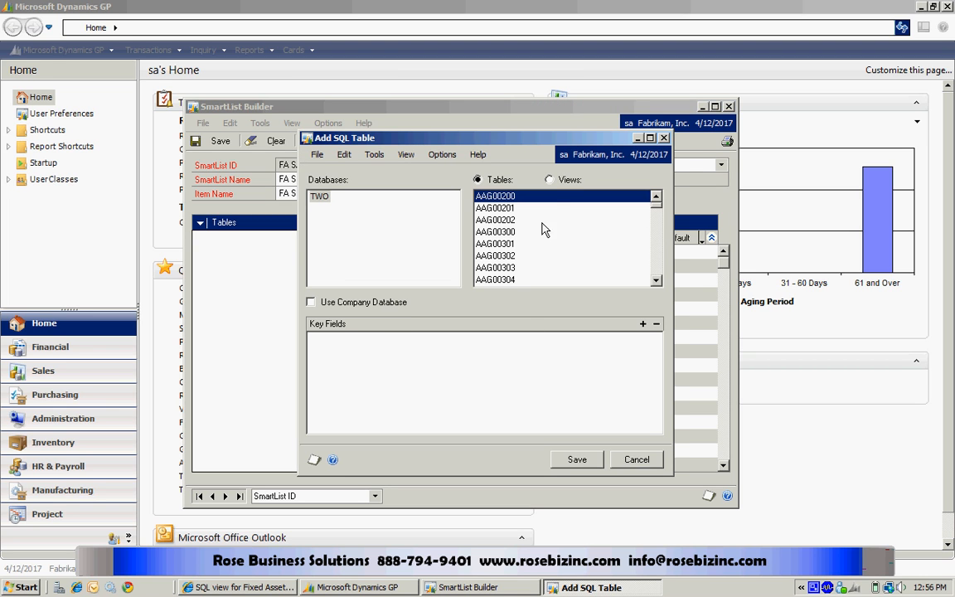
pyautogui.click(548, 179)
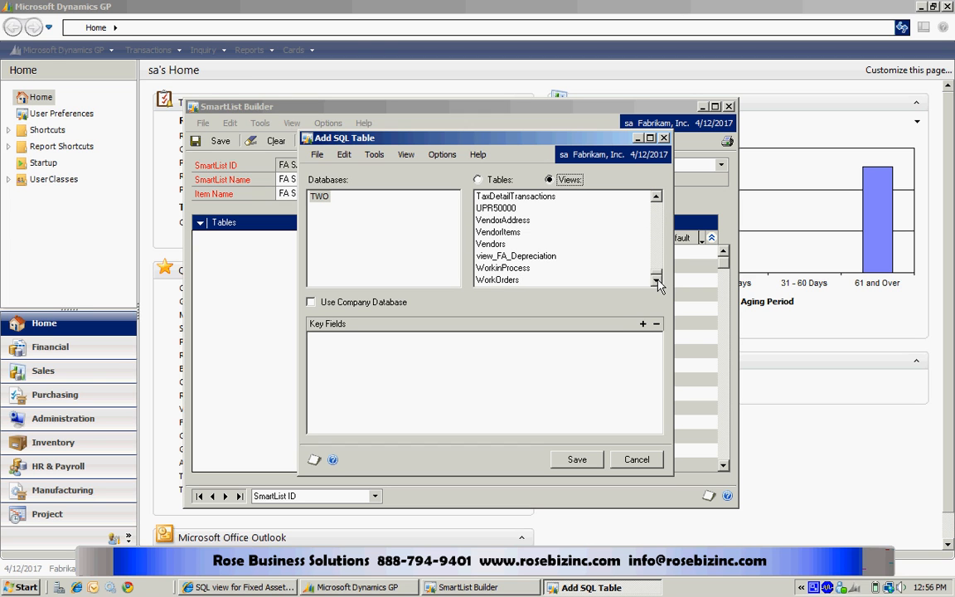
pyautogui.click(515, 255)
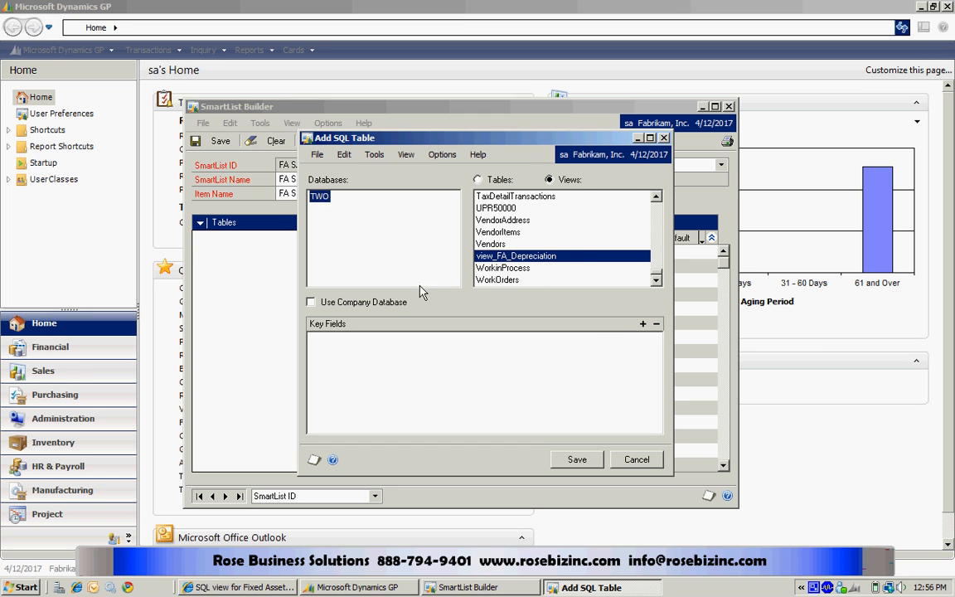
pyautogui.click(643, 323)
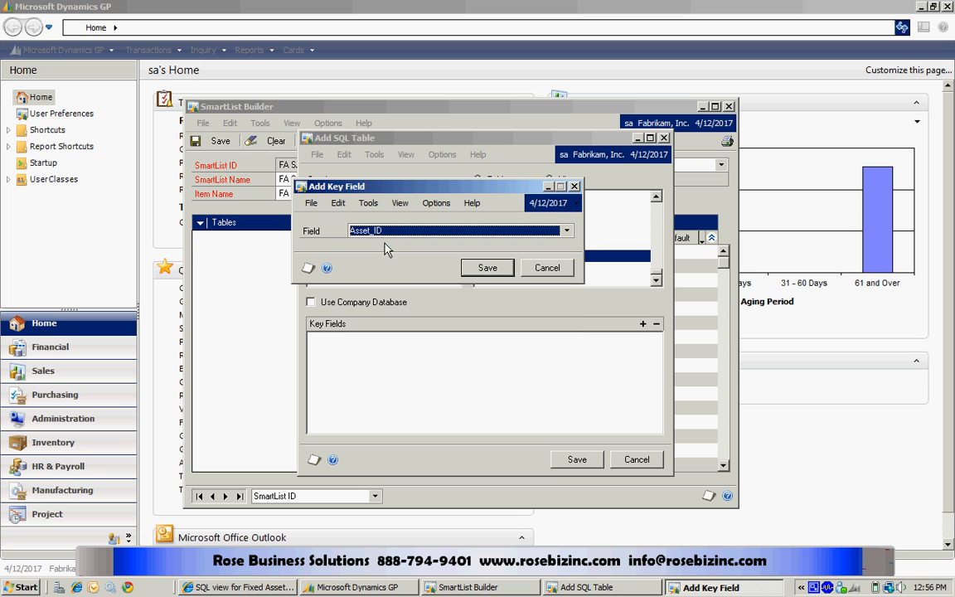
pyautogui.click(488, 267)
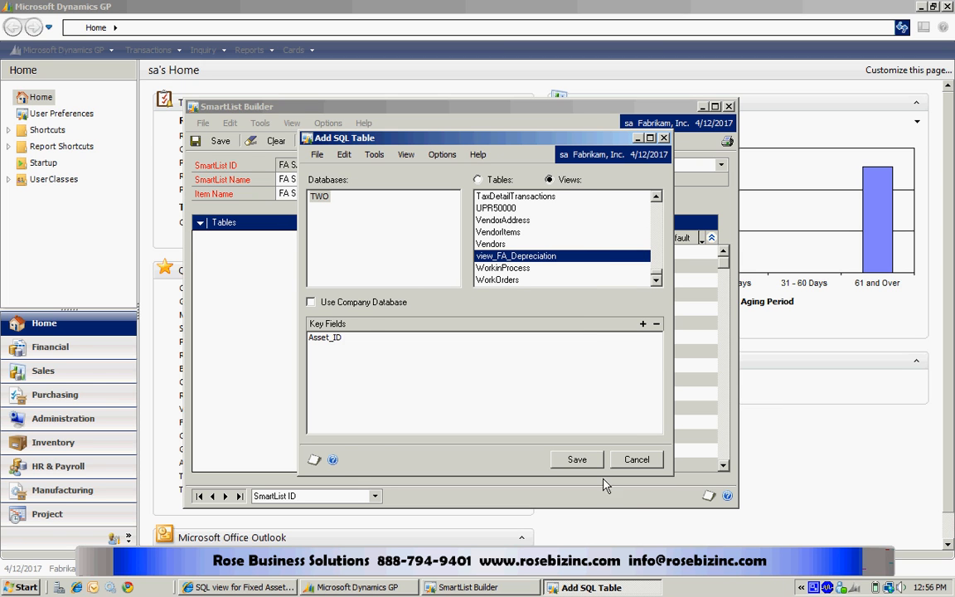
pyautogui.click(576, 459)
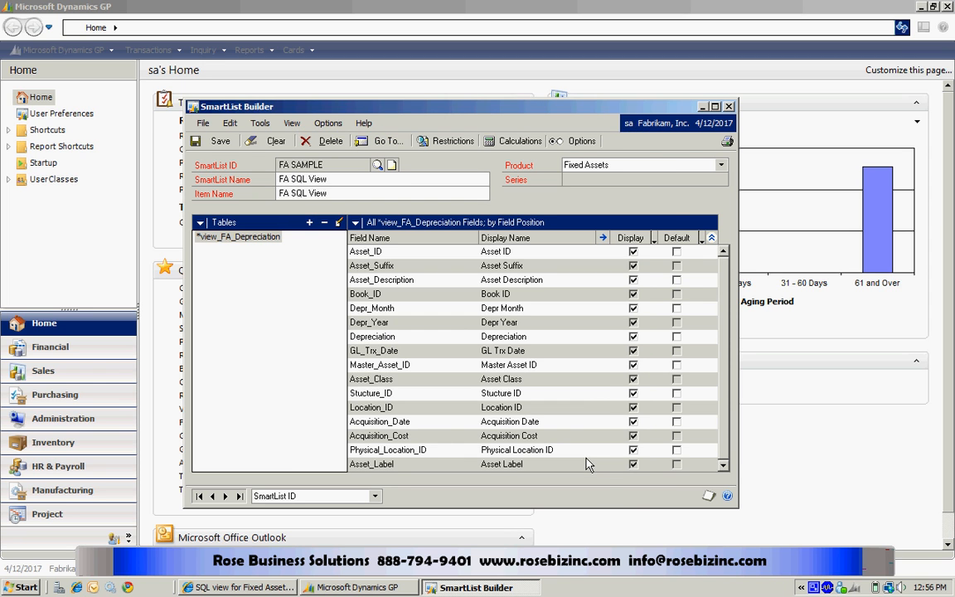
# Step: Mark all view_FA_Depreciation fields as default columns and close SmartList Builder
pyautogui.click(711, 238)
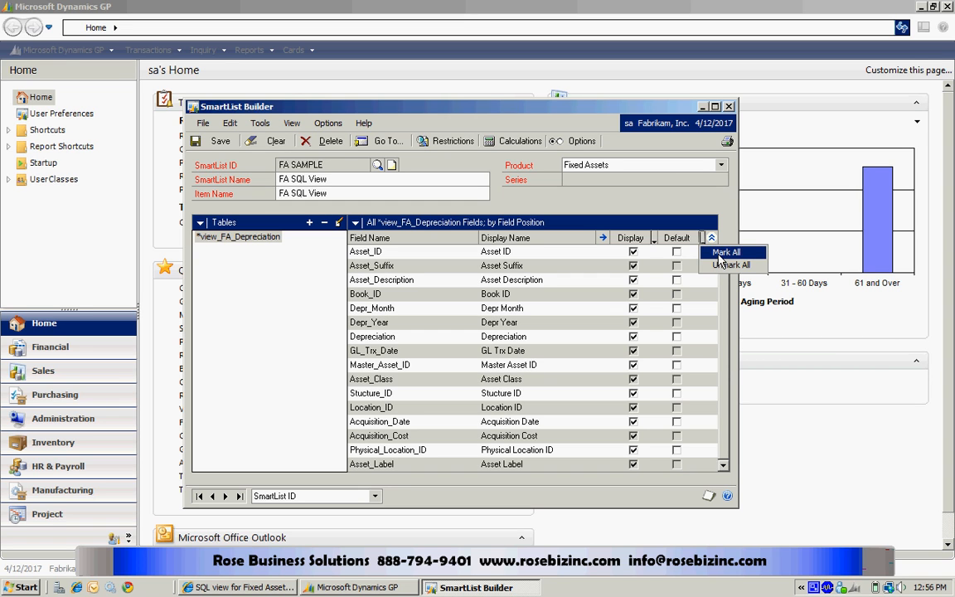
pyautogui.click(725, 251)
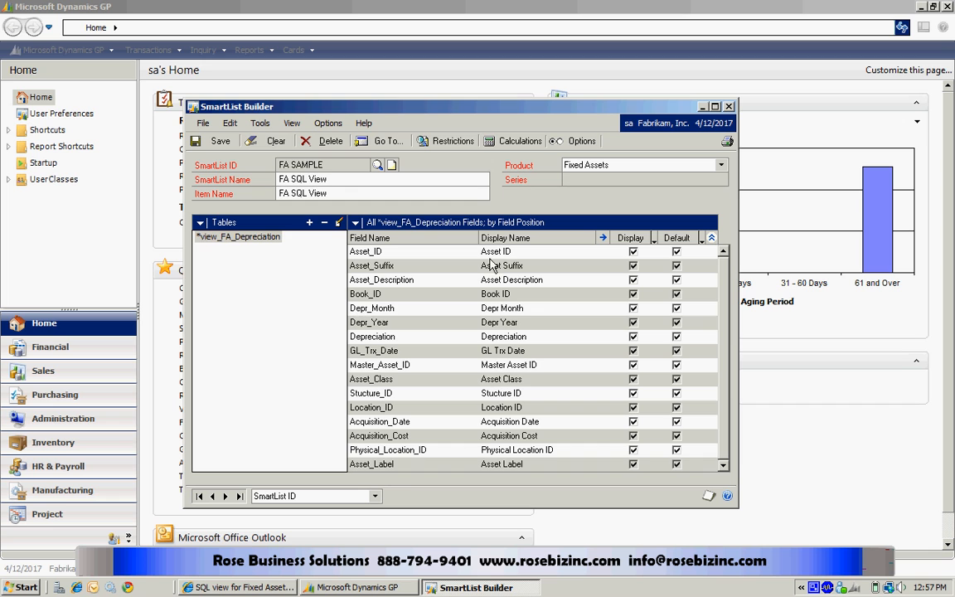
pyautogui.click(276, 140)
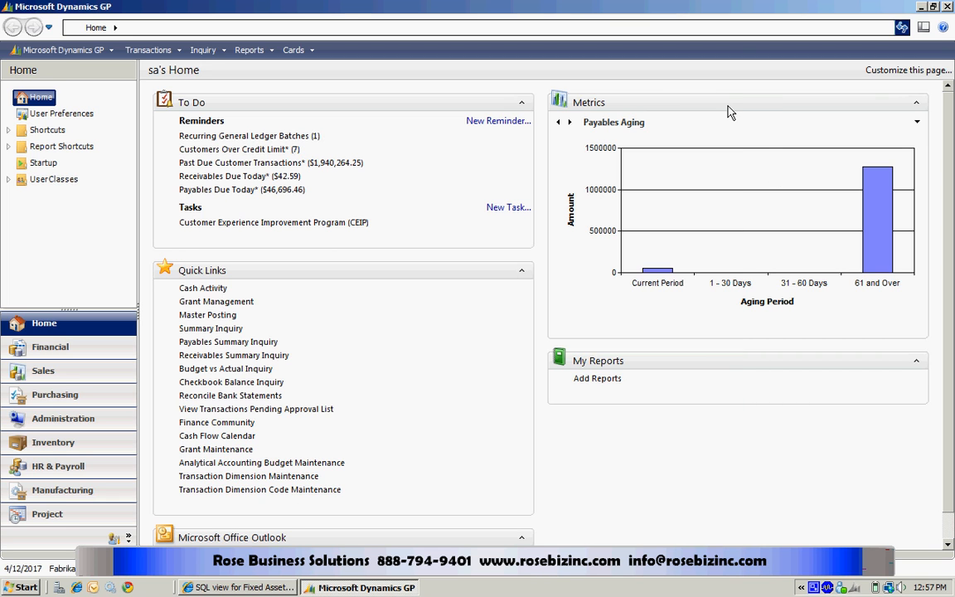
pyautogui.moveTo(618, 184)
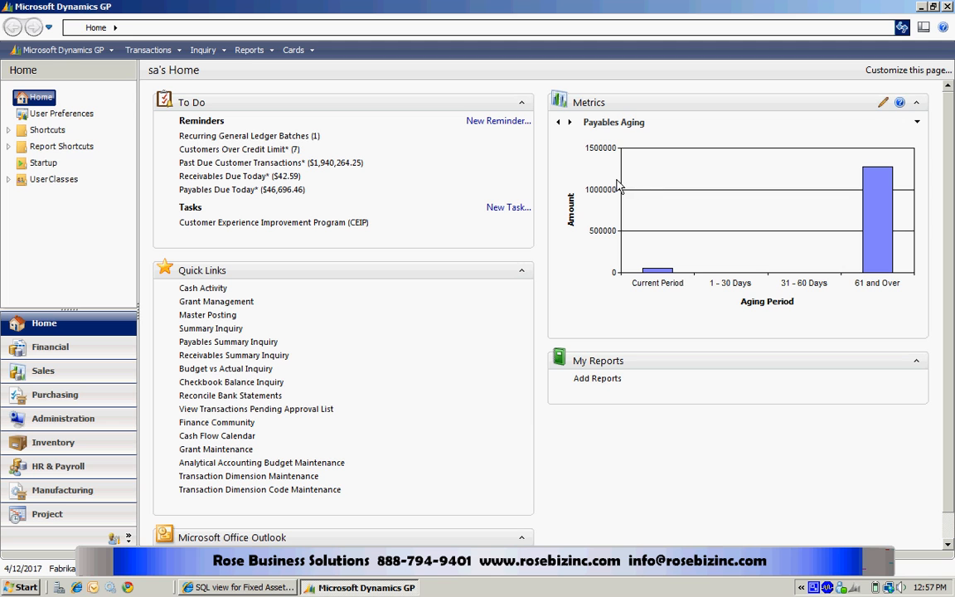
# Step: Load the FA SQL View records under Fixed Assets in SmartList and maximize the window
pyautogui.click(62, 50)
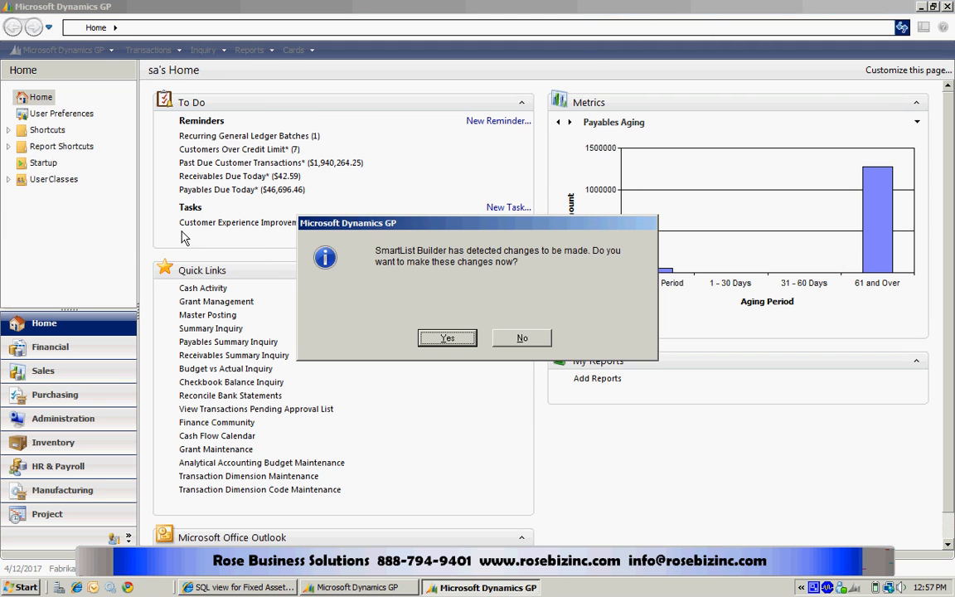
pyautogui.click(447, 337)
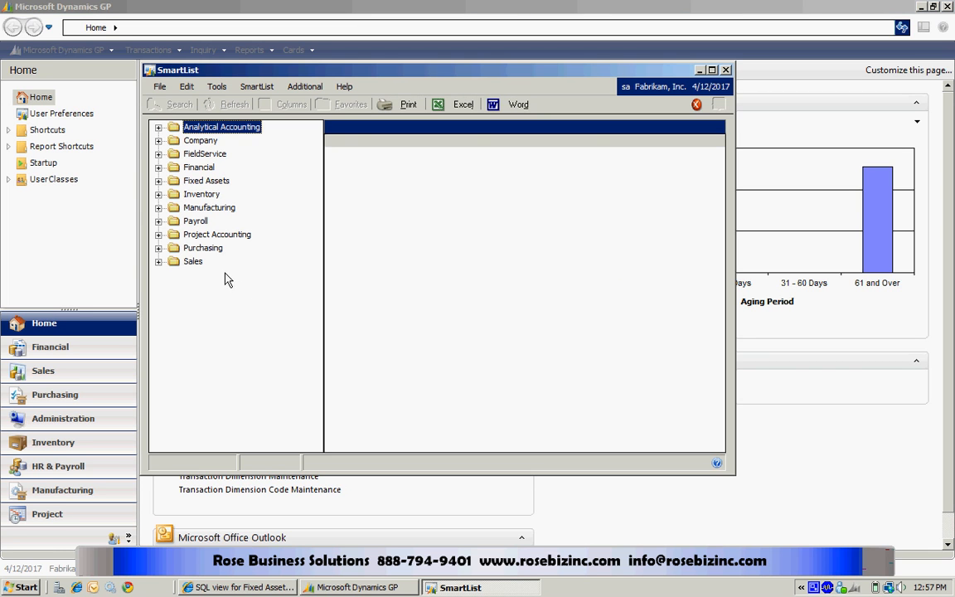
pyautogui.click(159, 180)
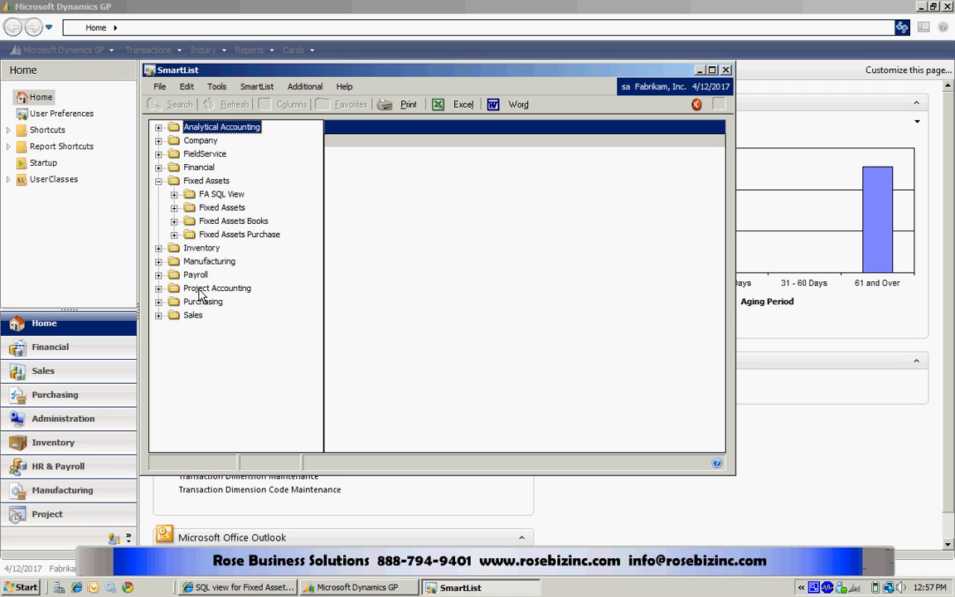
pyautogui.moveTo(182, 203)
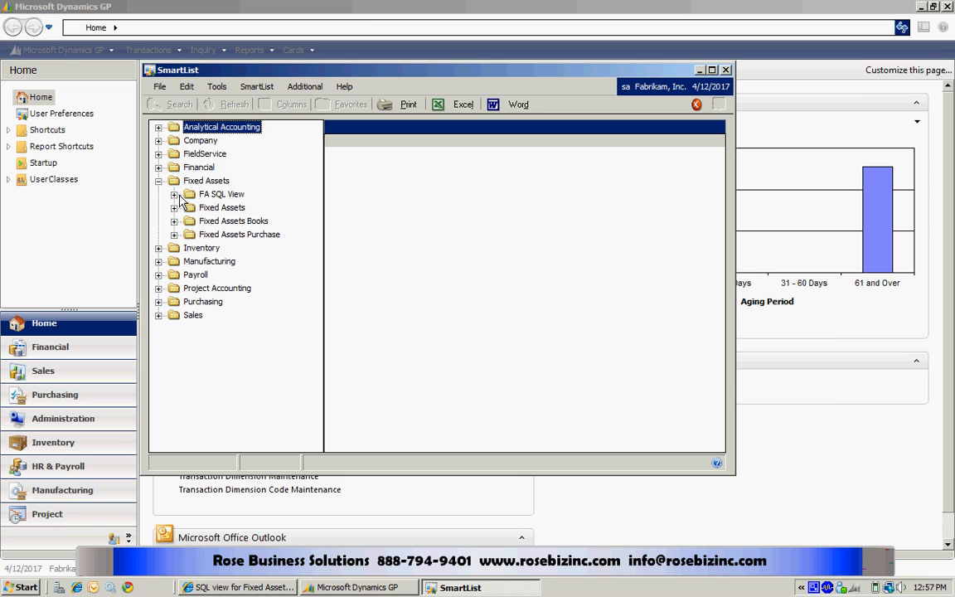
pyautogui.click(175, 194)
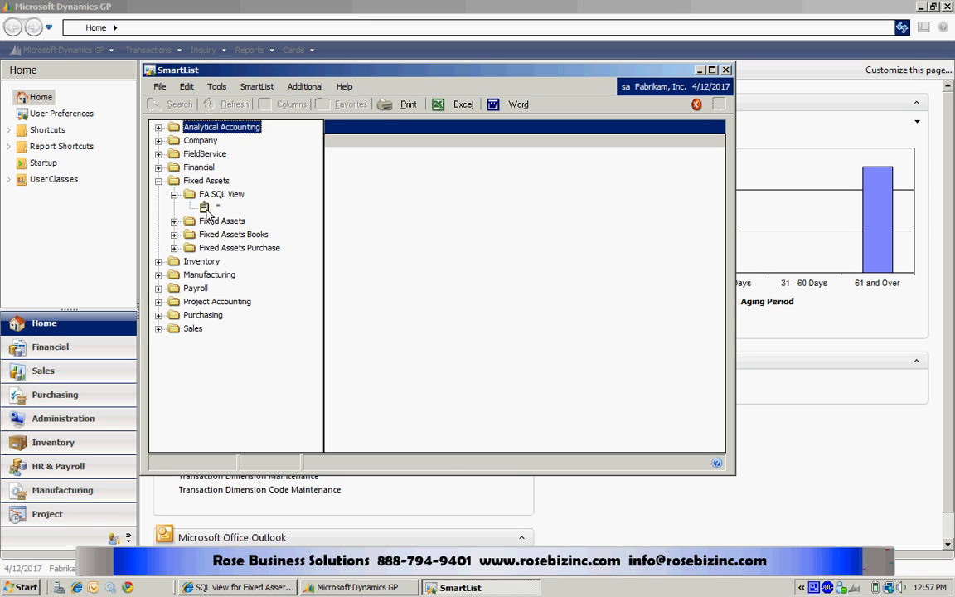
pyautogui.click(217, 207)
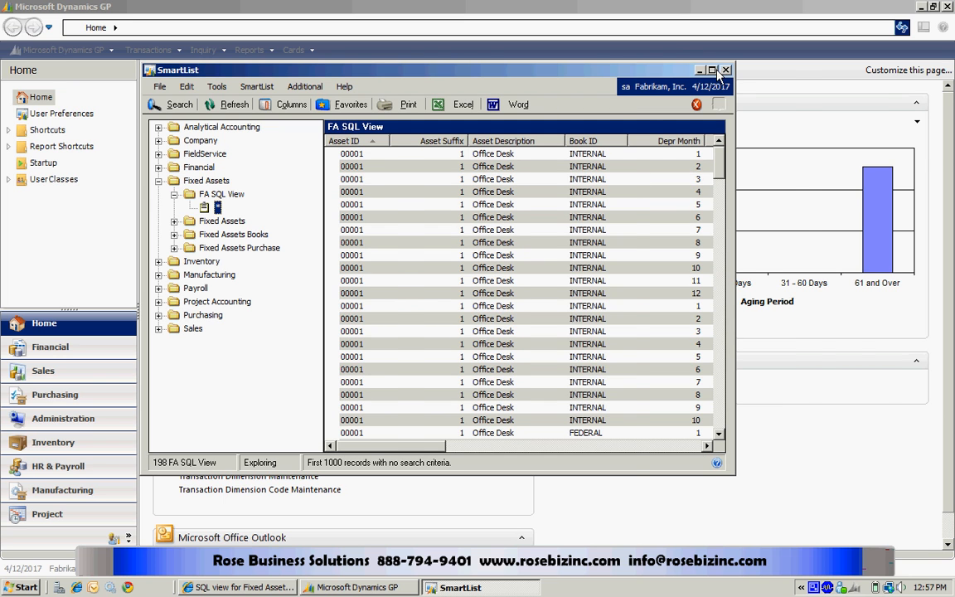
pyautogui.click(712, 69)
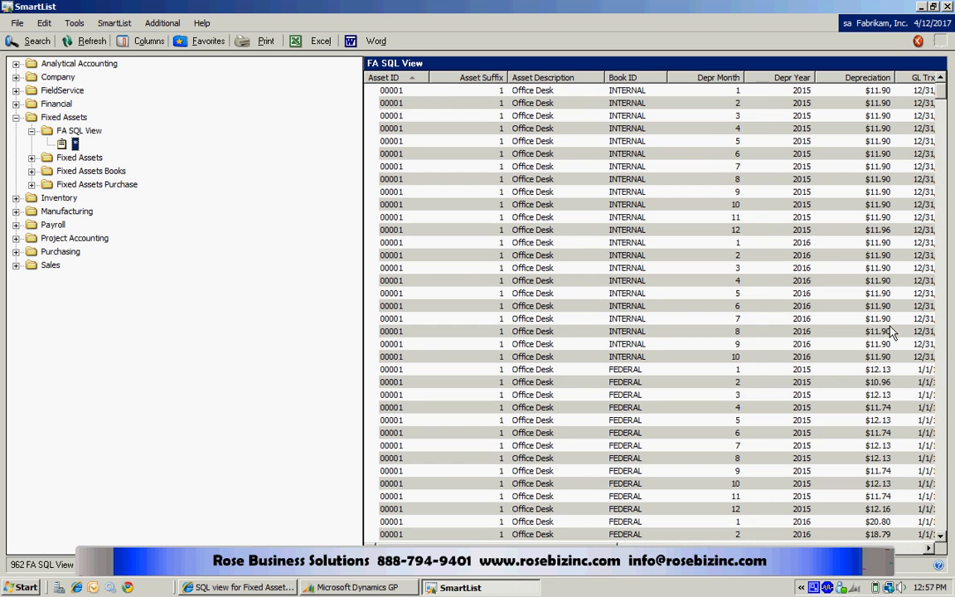
pyautogui.moveTo(881, 400)
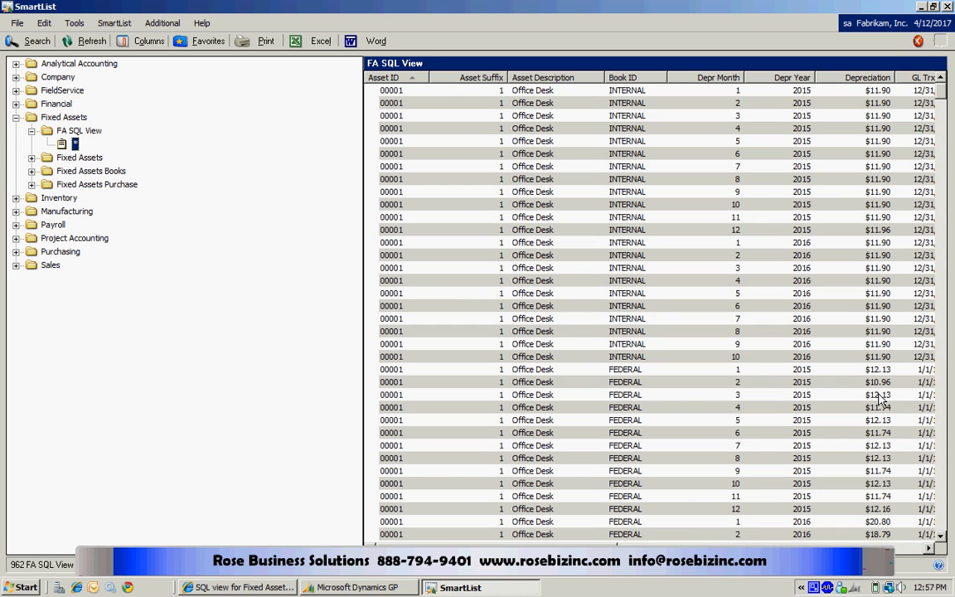
pyautogui.moveTo(704, 110)
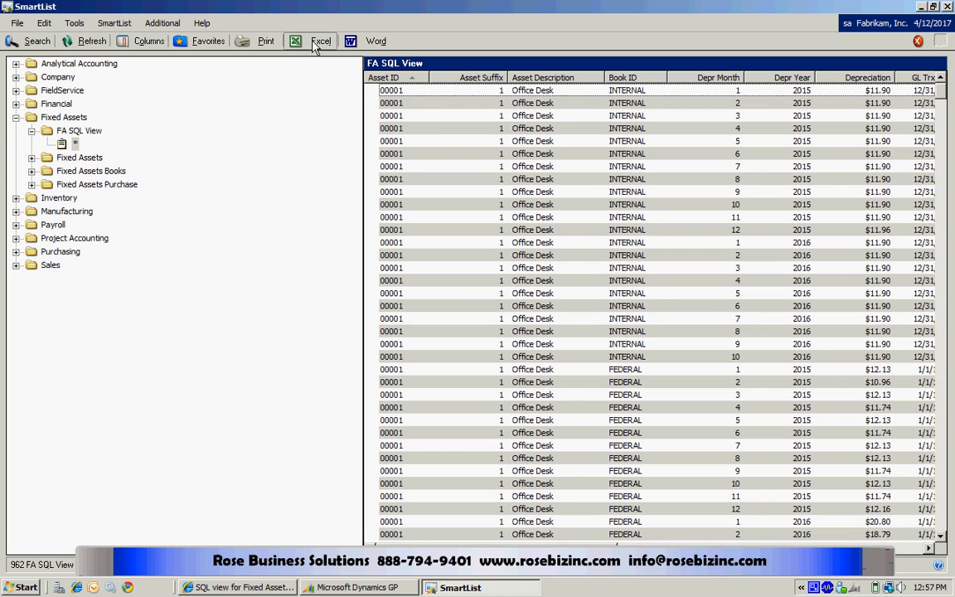
# Step: Export the SmartList records to Excel and insert a PivotTable on a new worksheet
pyautogui.click(321, 41)
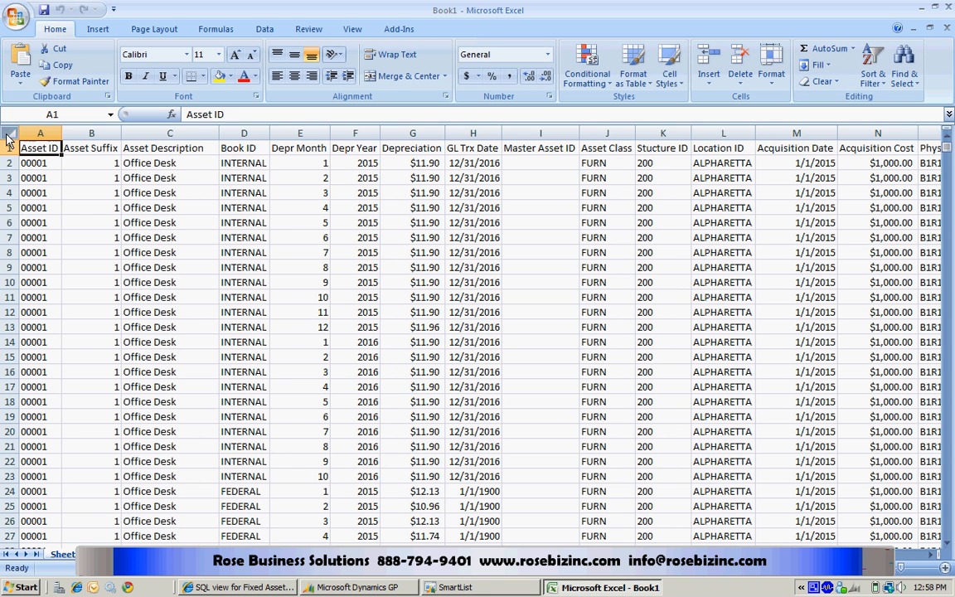
pyautogui.click(97, 29)
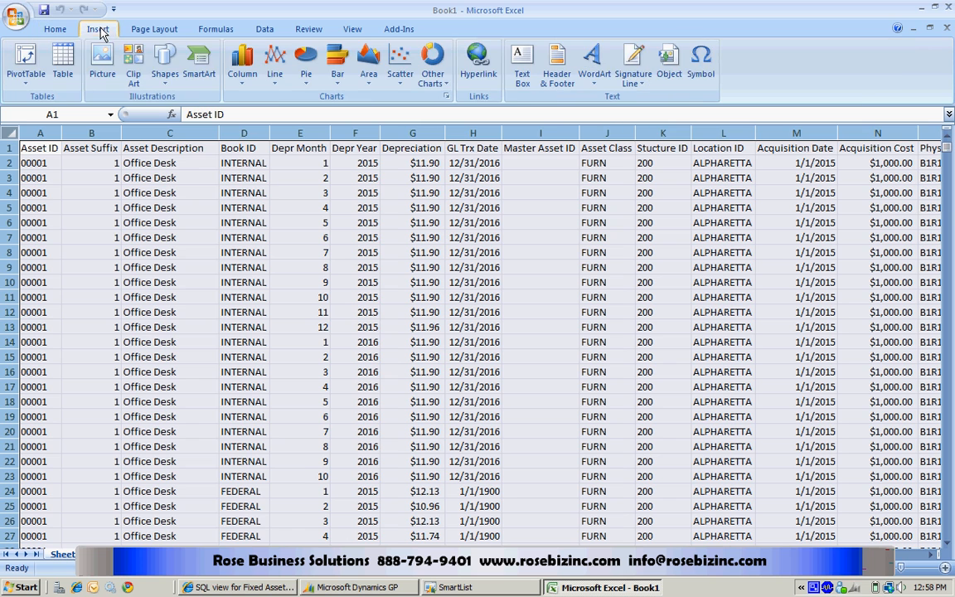
pyautogui.click(25, 62)
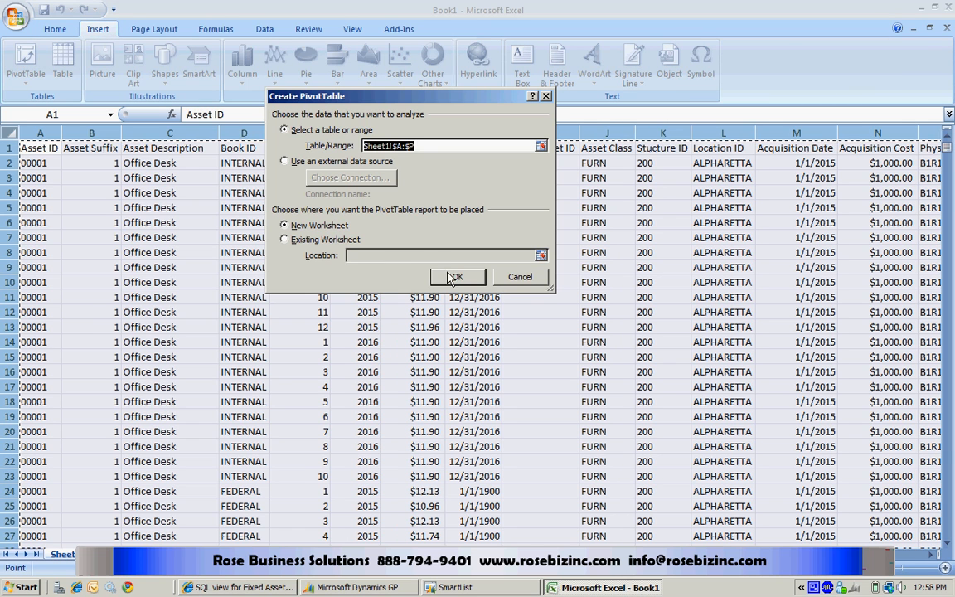
pyautogui.click(455, 276)
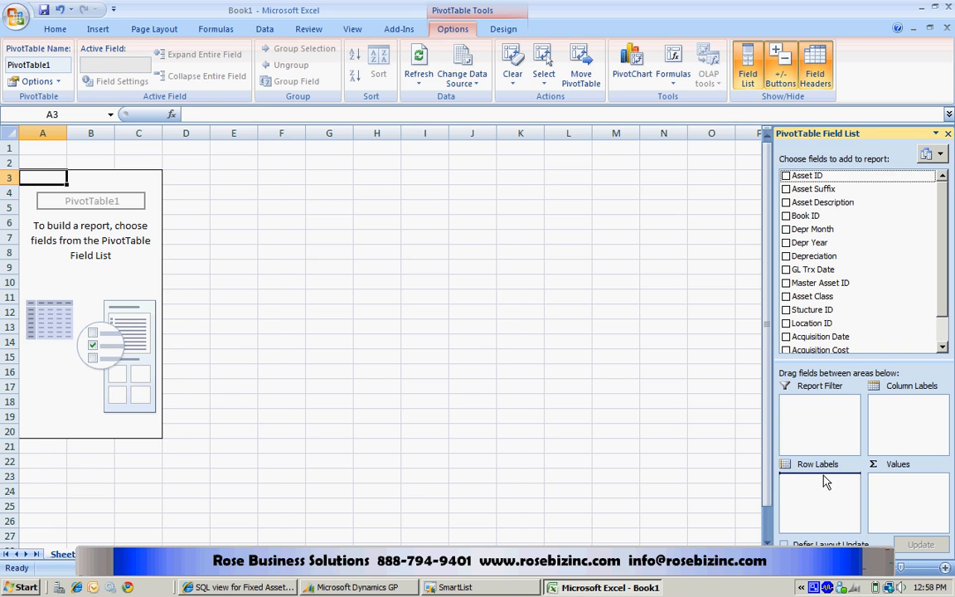
# Step: Place Asset ID in rows, Depr Month in columns, Depr Year as filter, Depreciation as values
pyautogui.click(785, 174)
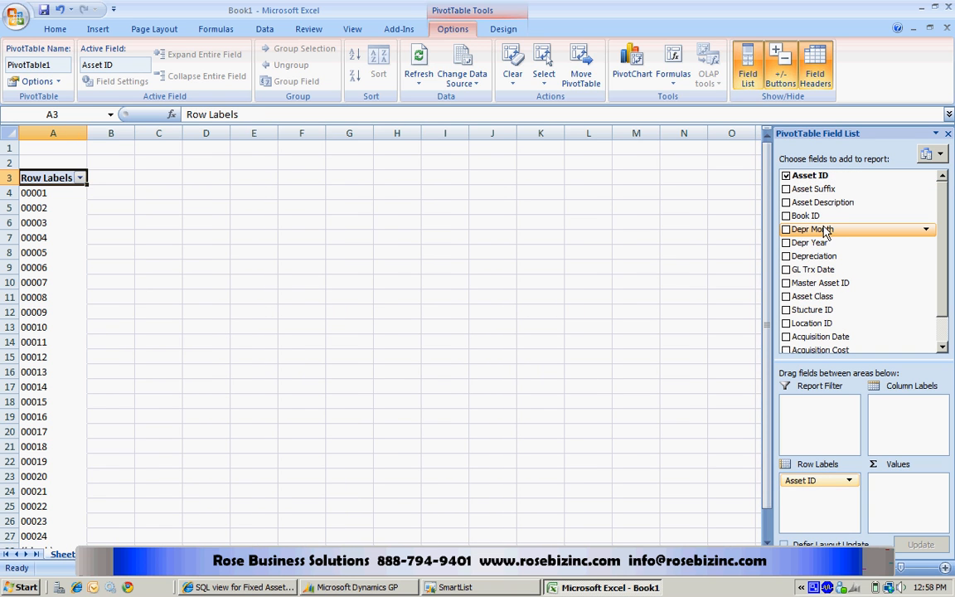
pyautogui.click(786, 229)
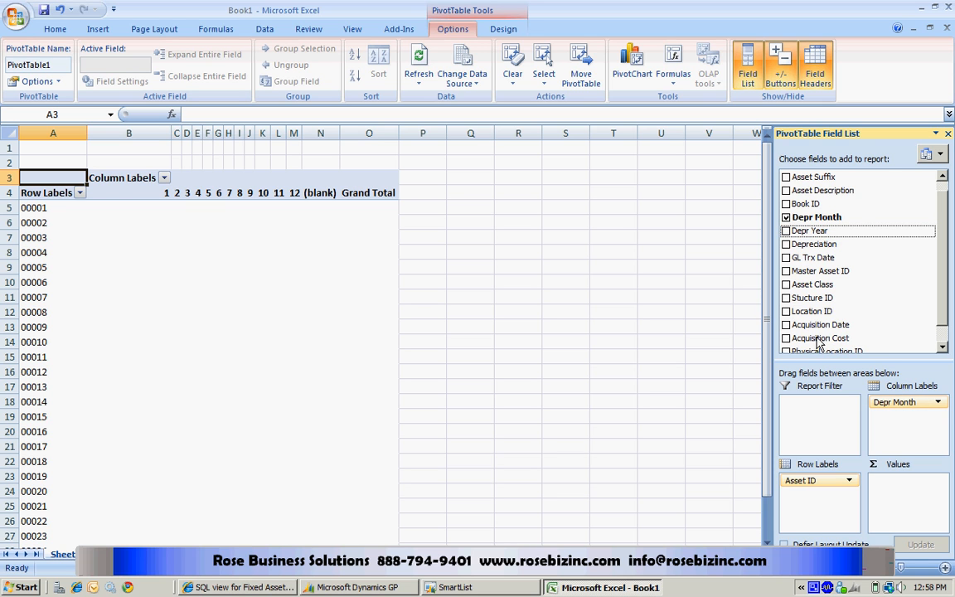
pyautogui.click(786, 231)
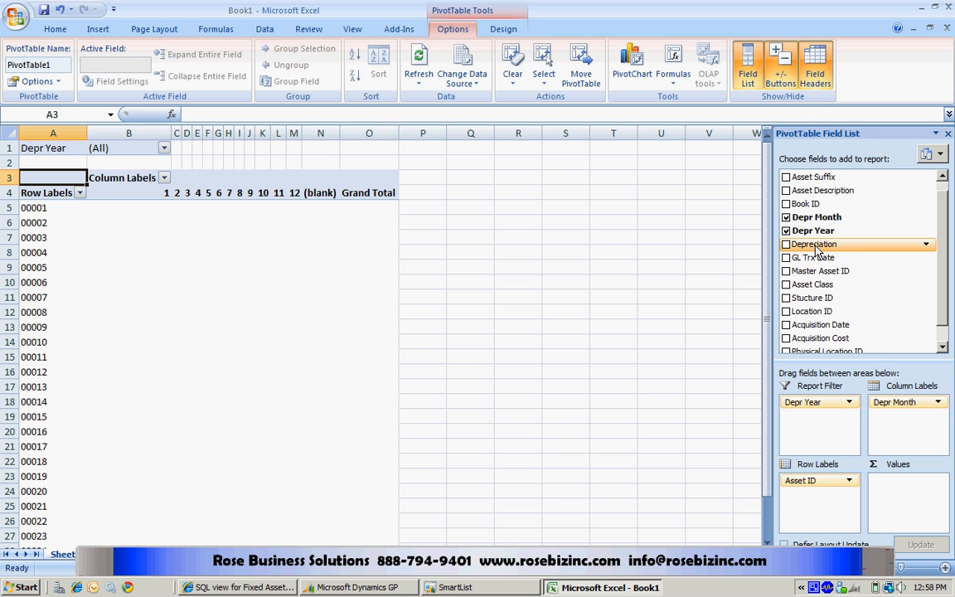
pyautogui.click(786, 243)
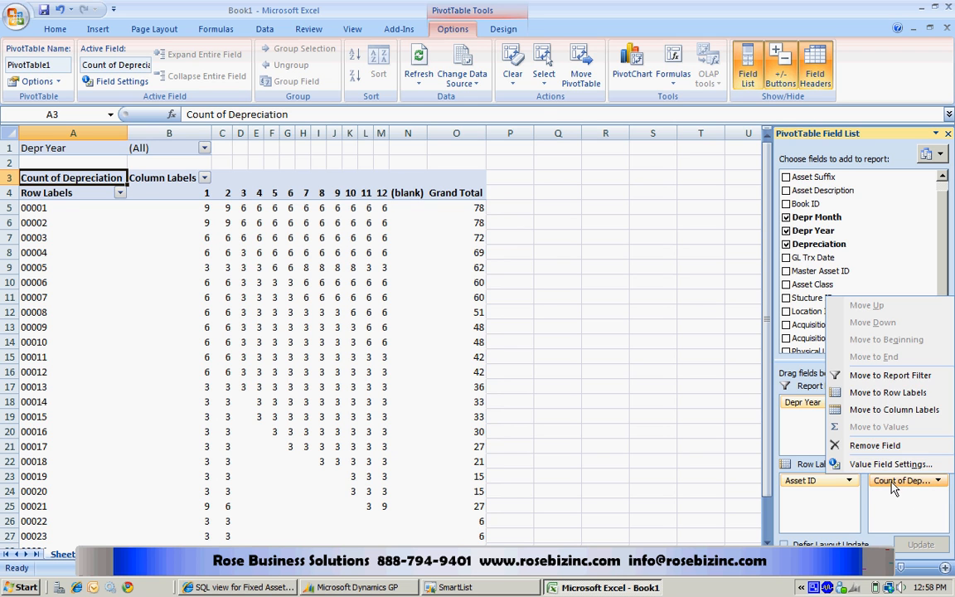
# Step: Summarize Depreciation as Sum with a Currency number format
pyautogui.click(890, 463)
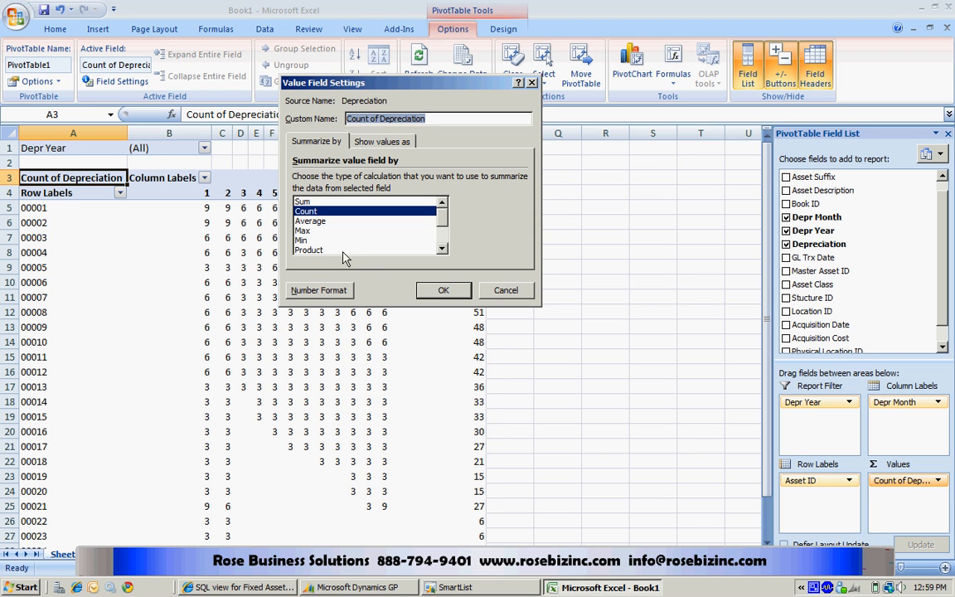
pyautogui.click(302, 201)
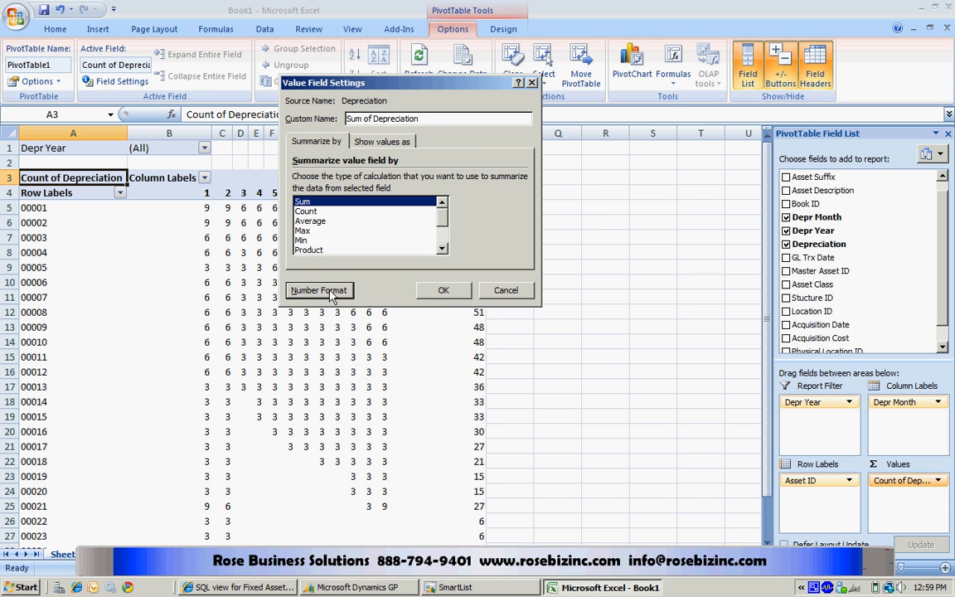
pyautogui.click(319, 290)
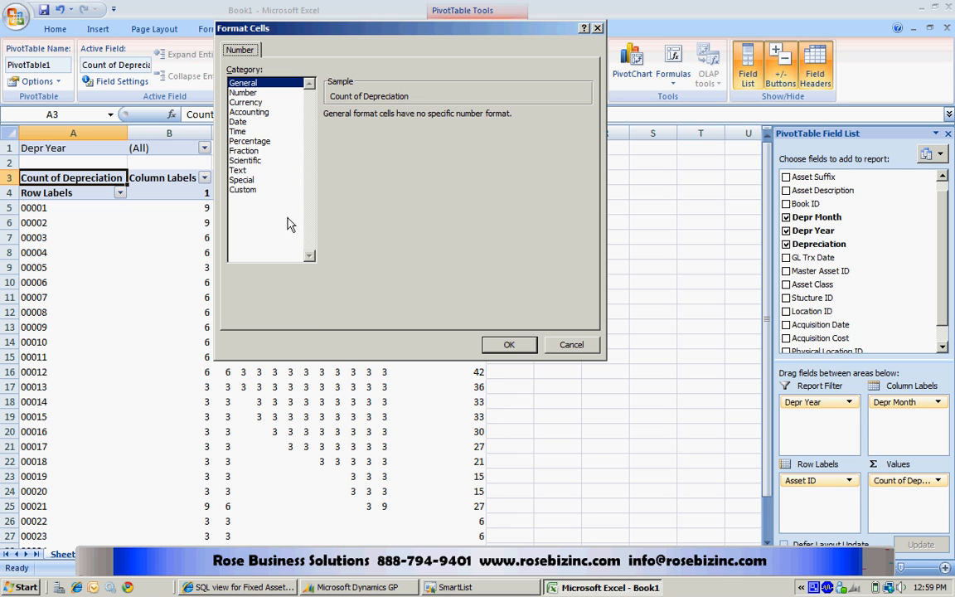
pyautogui.click(246, 102)
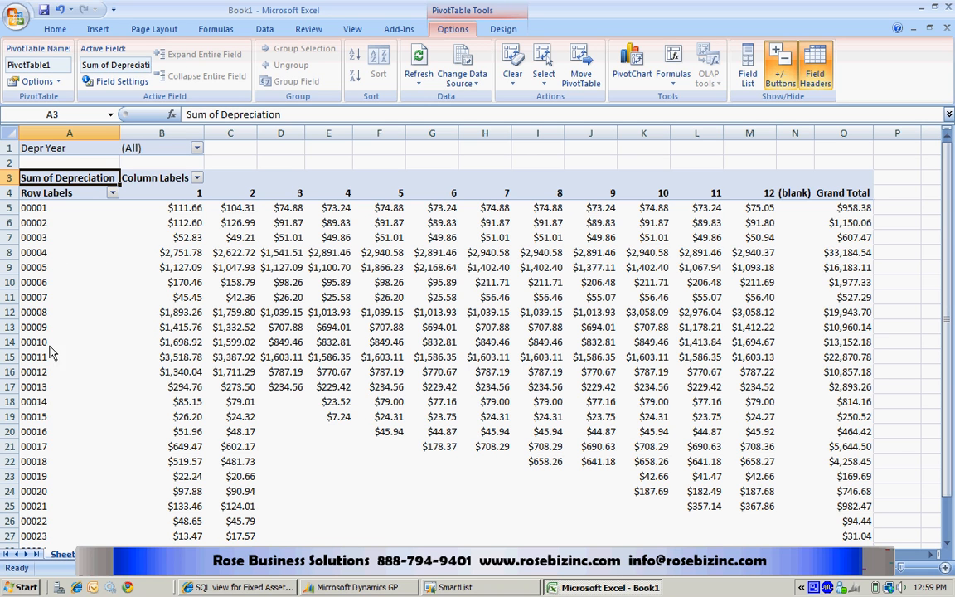
pyautogui.moveTo(505, 367)
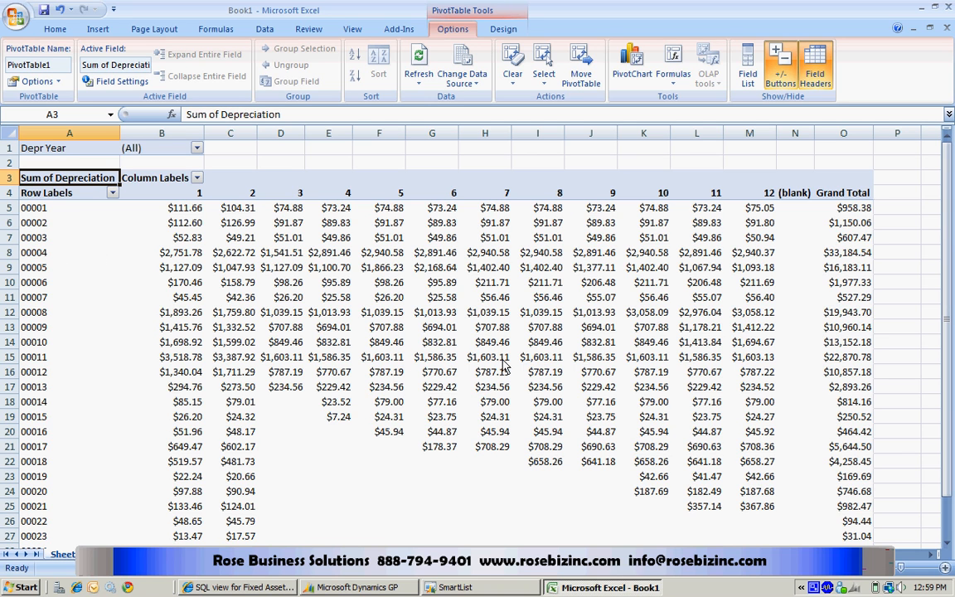
# Step: Filter the pivot table's Depr Year to 2016, giving a $100,471.89 grand total
pyautogui.click(197, 147)
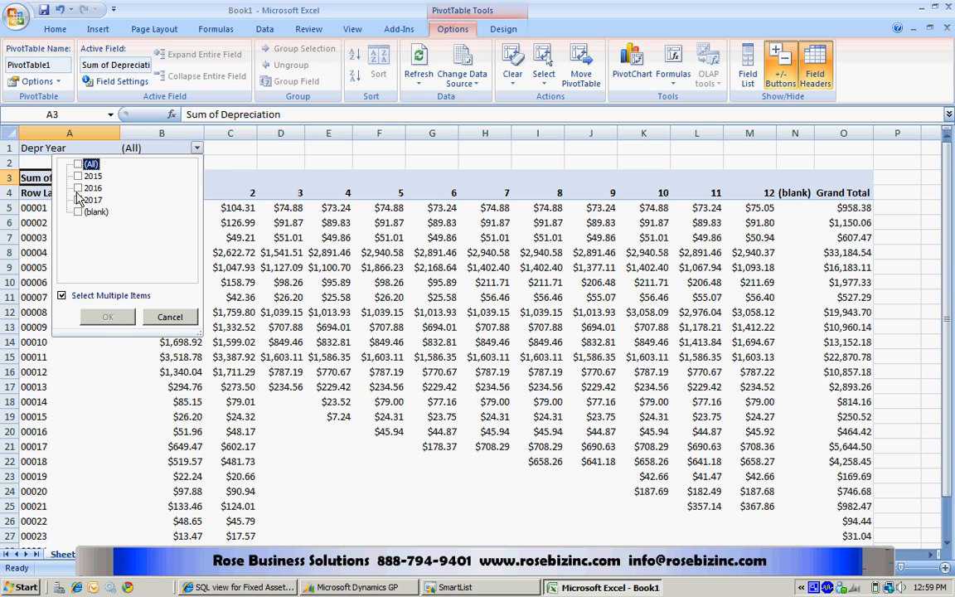
pyautogui.click(107, 317)
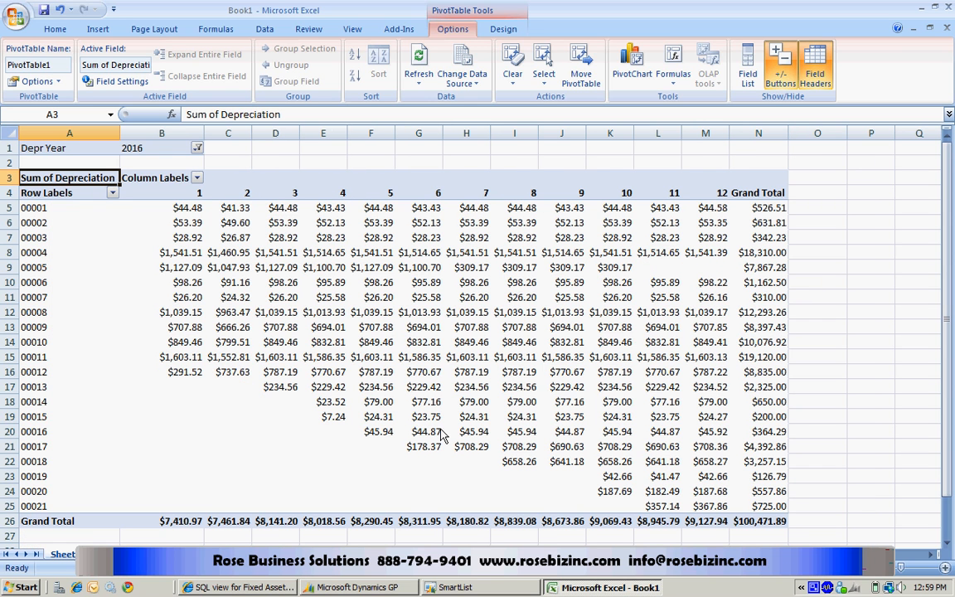